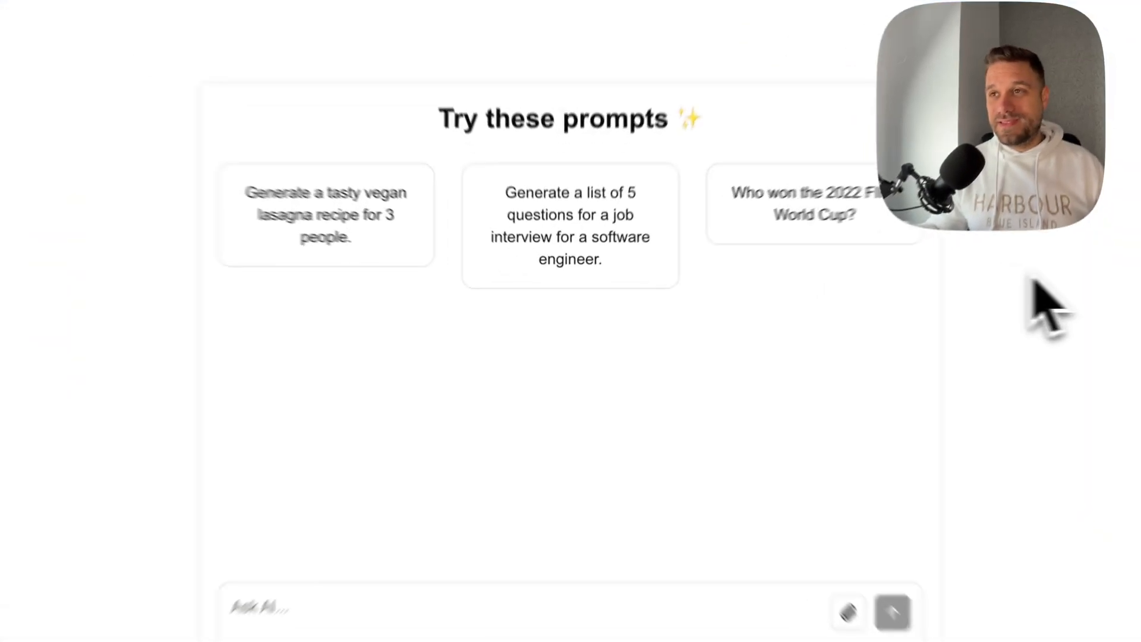
# Bring up the default Create Next App page at localhost:3000 in Chrome
pyautogui.click(570, 226)
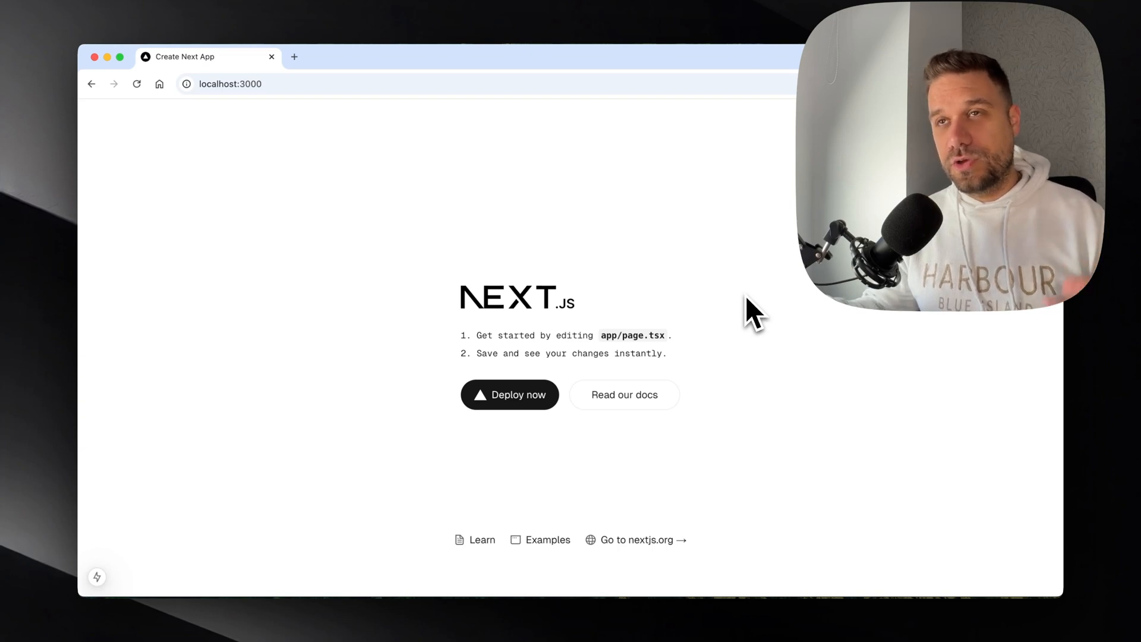
pyautogui.moveTo(700, 282)
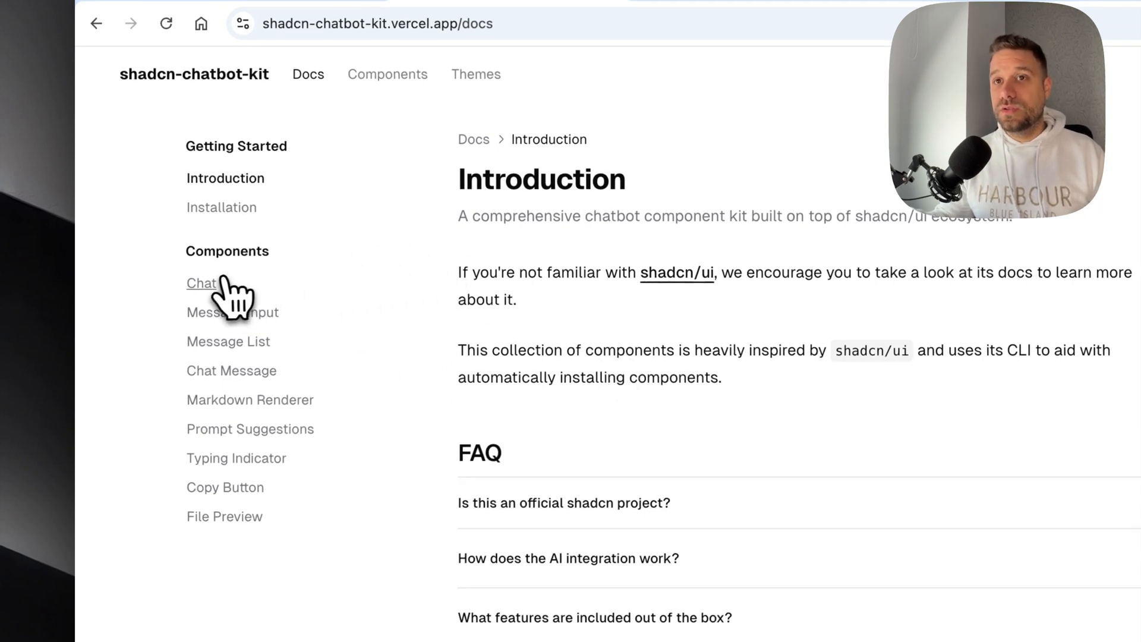
# Go to the shadcn-chatbot-kit Chat component docs and scroll through its preview
pyautogui.click(201, 283)
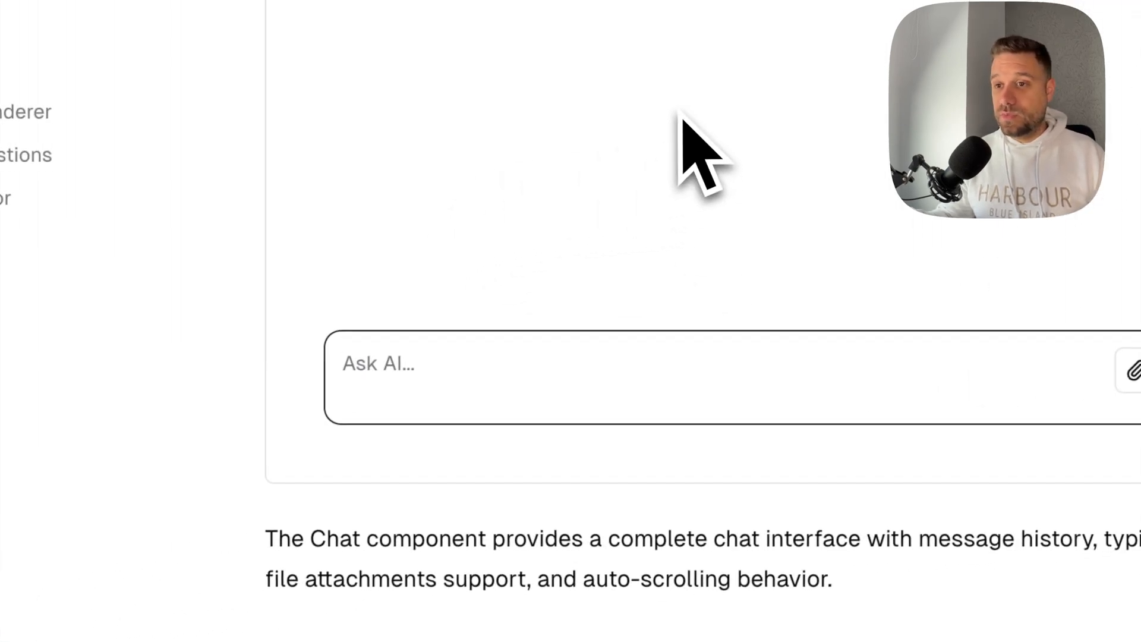
pyautogui.scroll(-3)
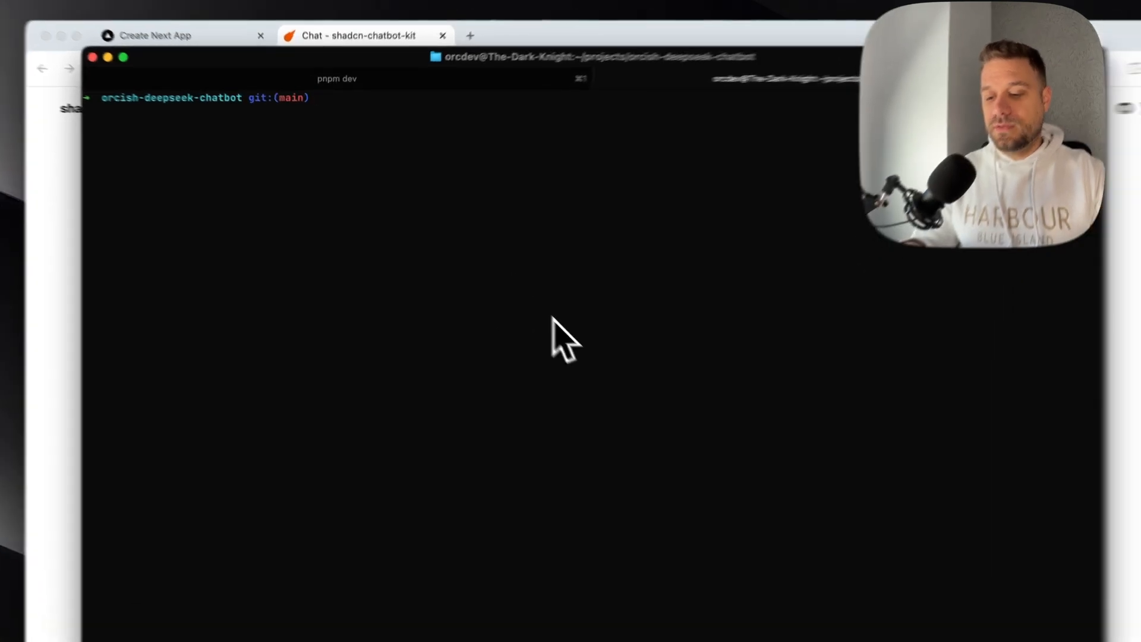
# Add the chat.json component with npx shadcn, accepting defaults, CSS variables and forced install
pyautogui.write('npx shadcn@latest add https://shadcn-chatbot-kit.vercel.app/r/chat.json')
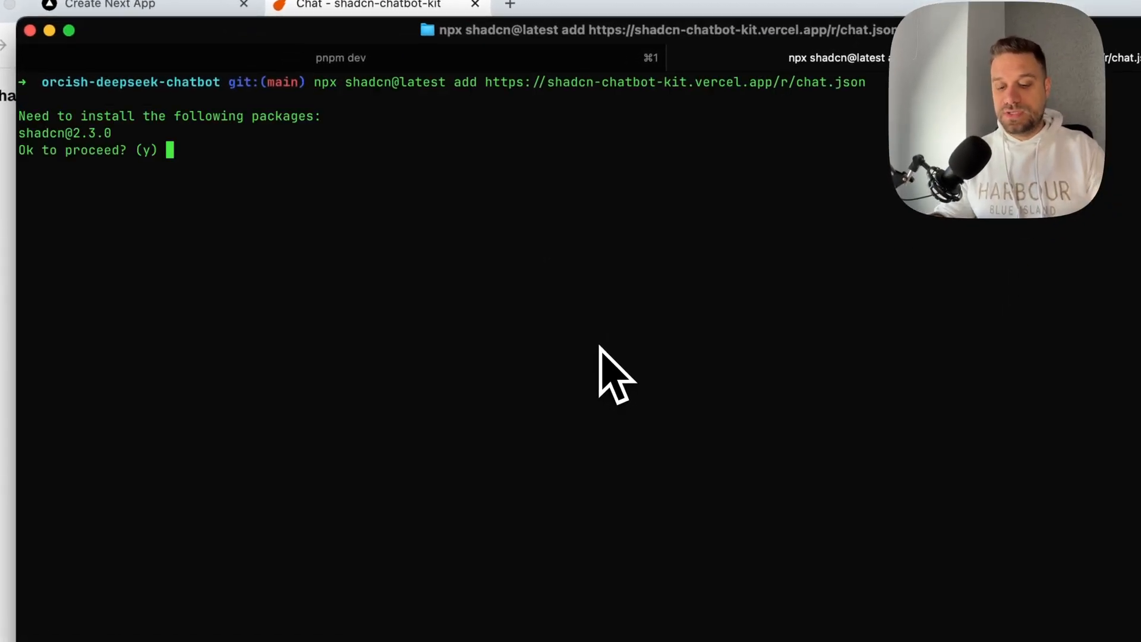
pyautogui.write('y')
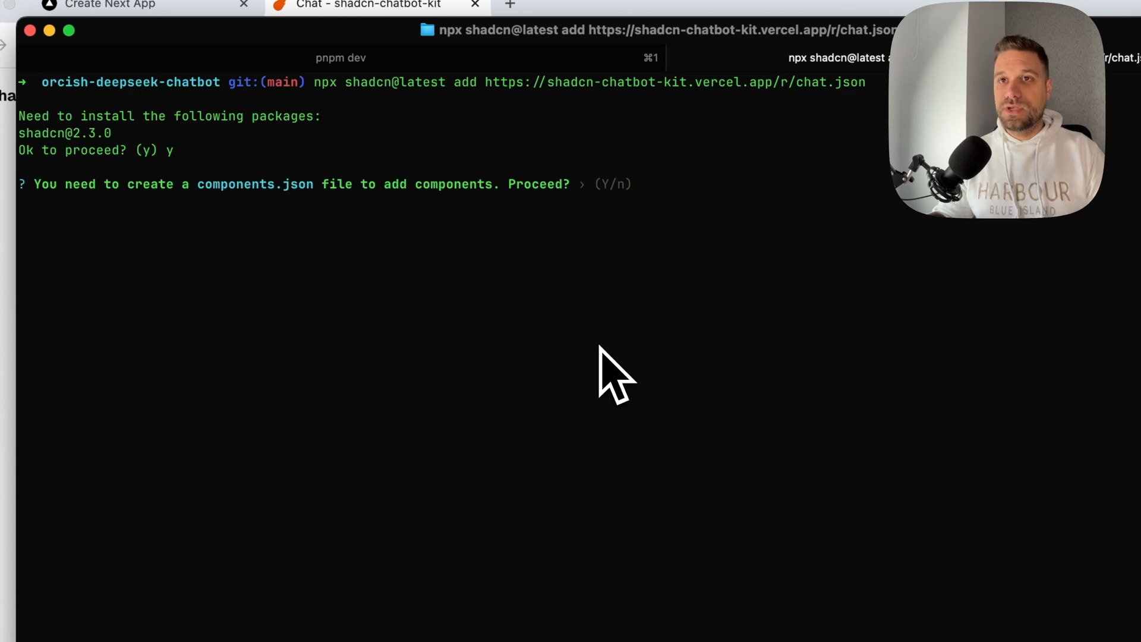
pyautogui.press('Return')
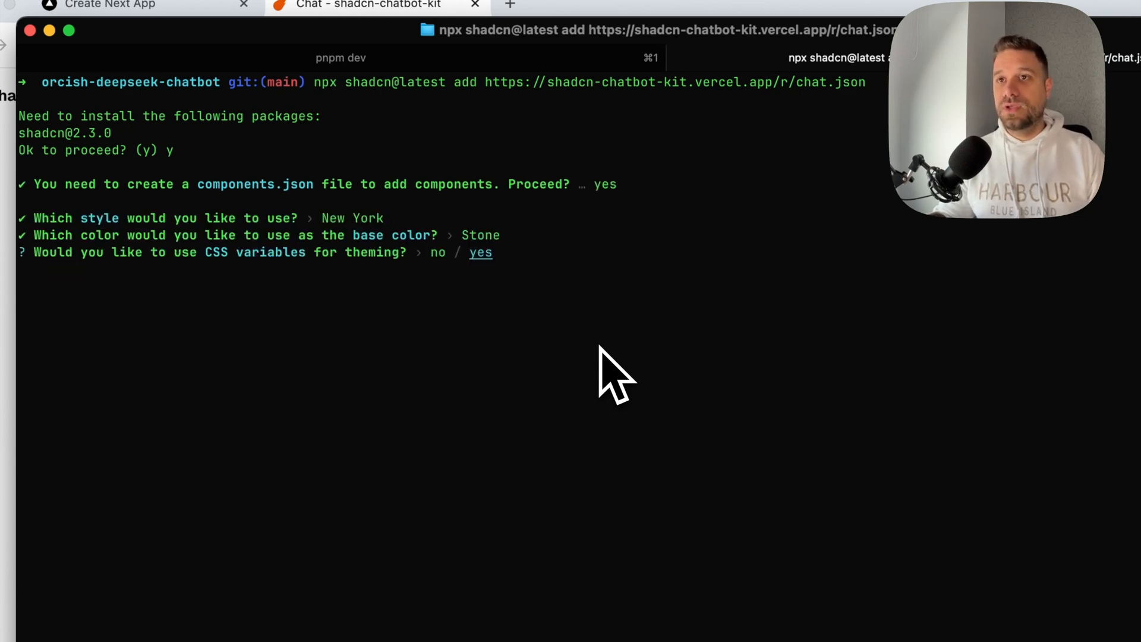
pyautogui.press('enter')
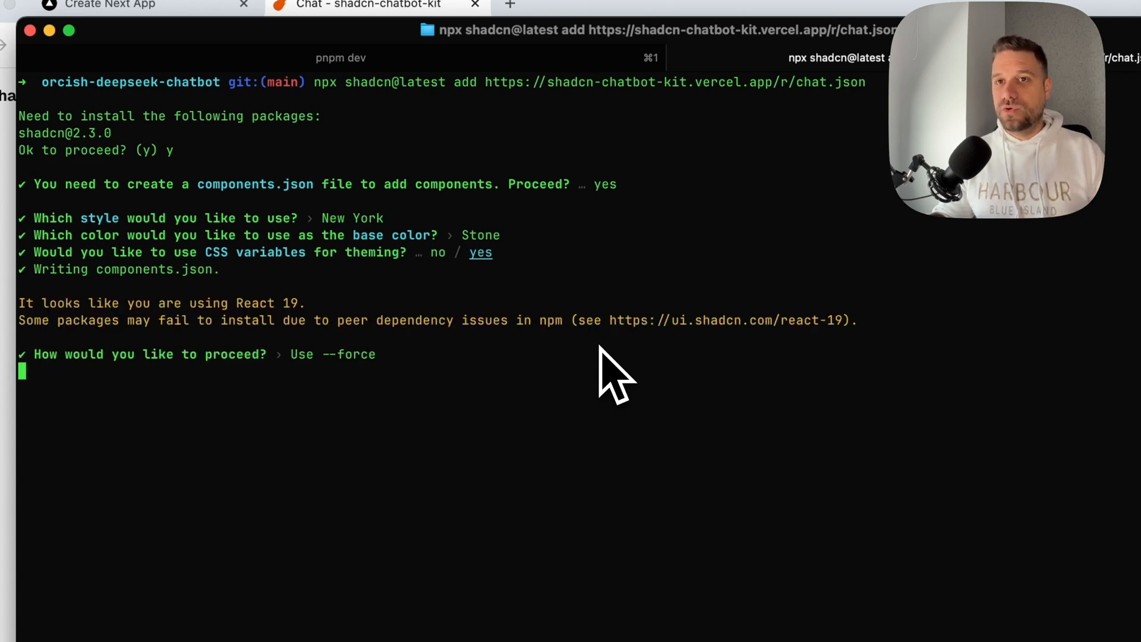
pyautogui.press('enter')
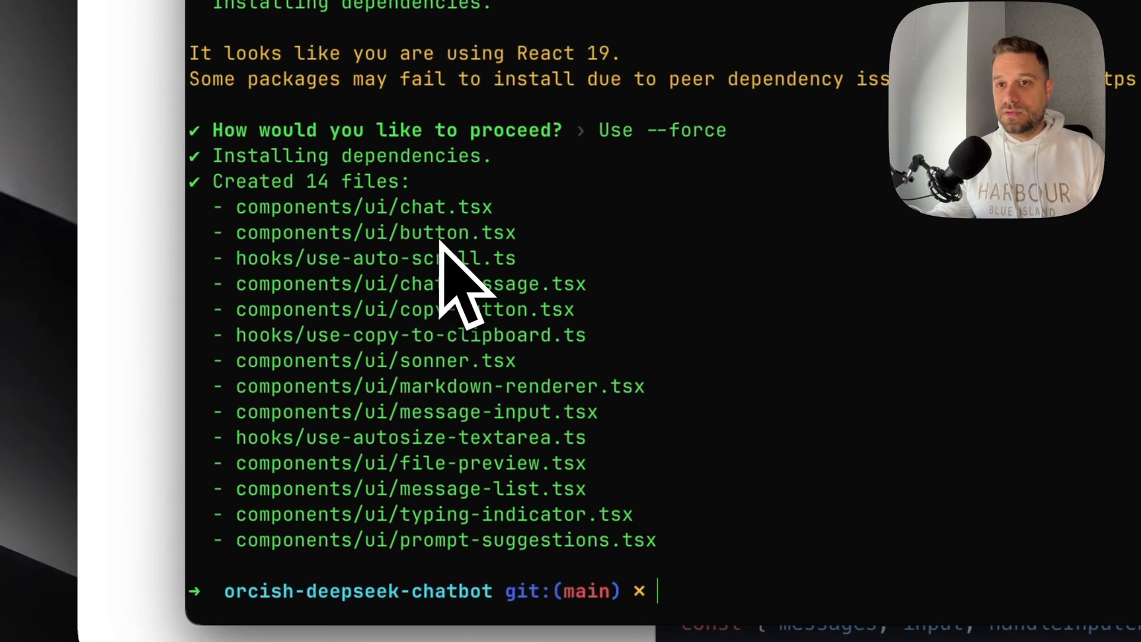
pyautogui.moveTo(502, 407)
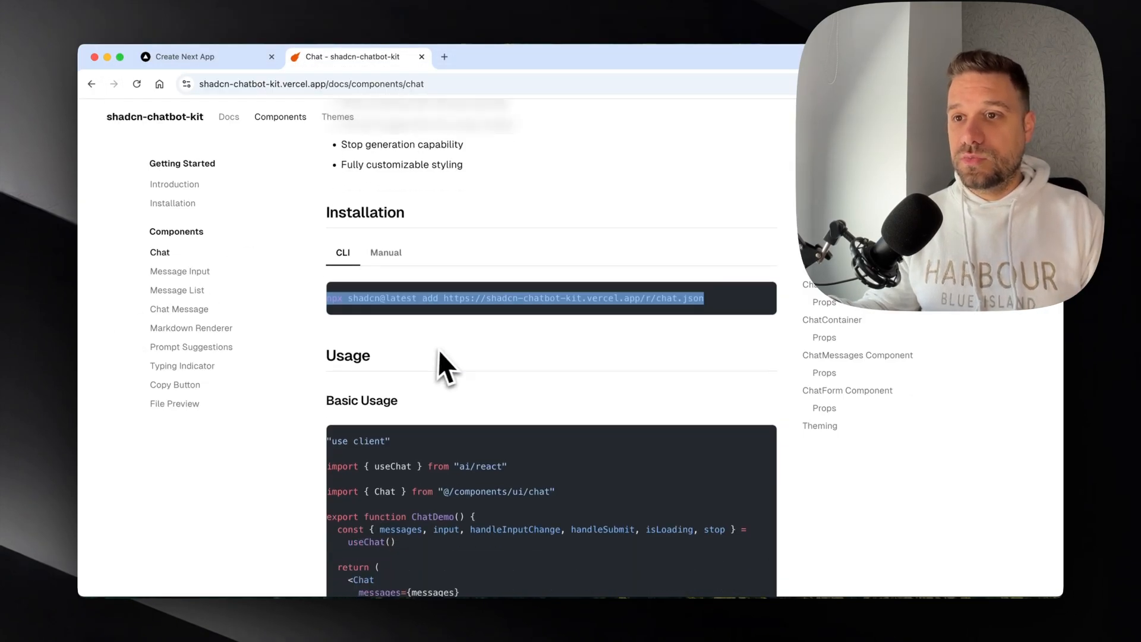
# Scroll to the Chat demo's Code tab and copy the full example code
pyautogui.scroll(-3)
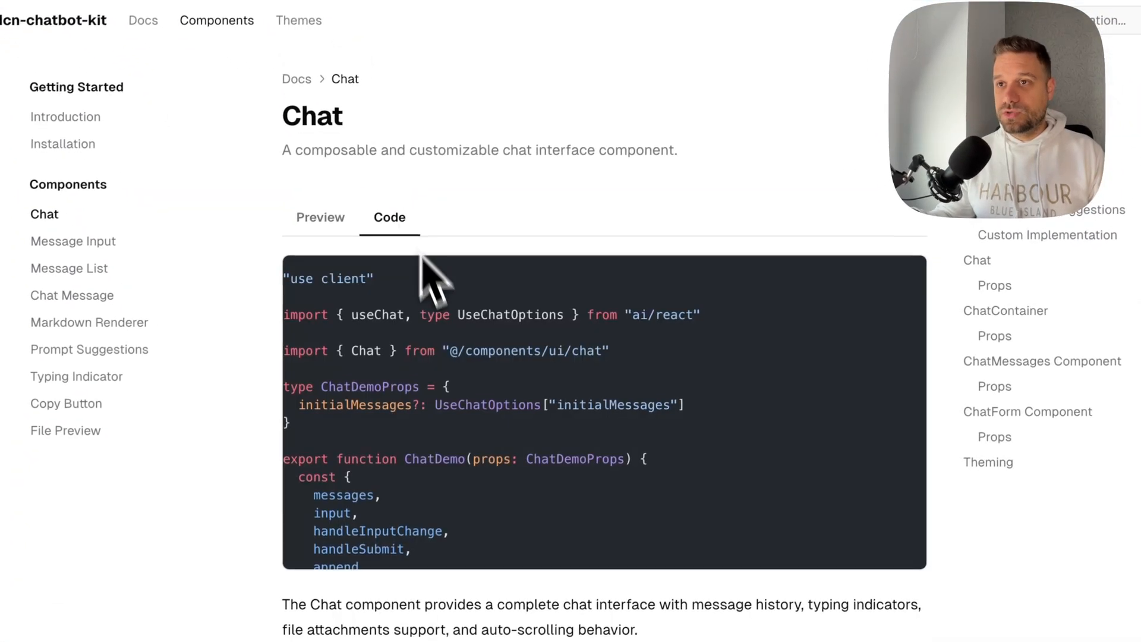
pyautogui.scroll(-3)
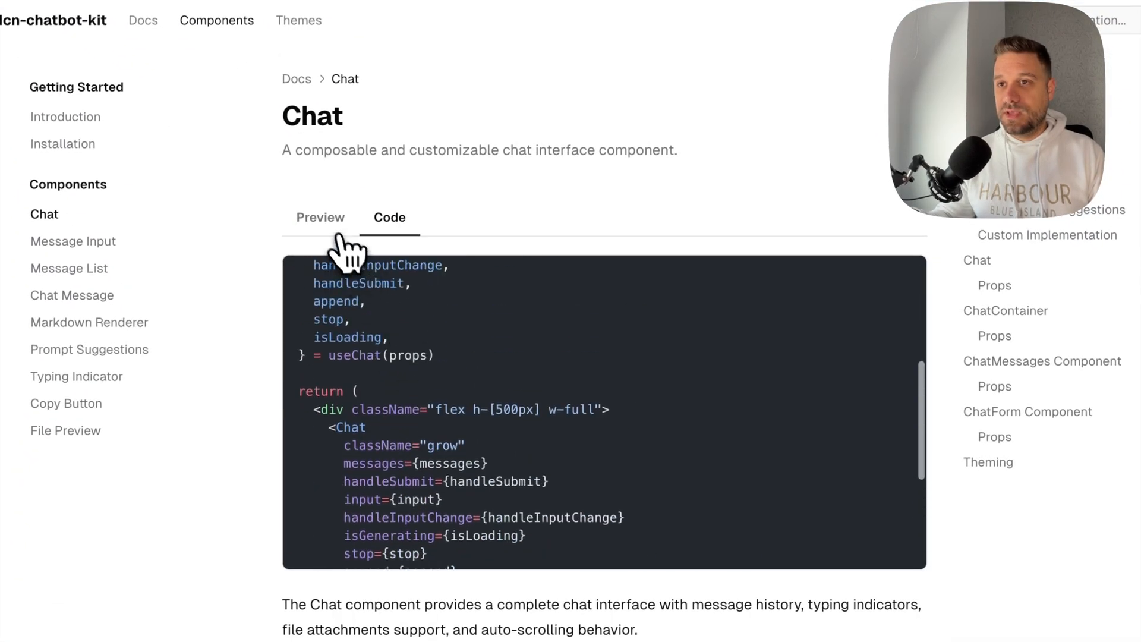
pyautogui.click(320, 217)
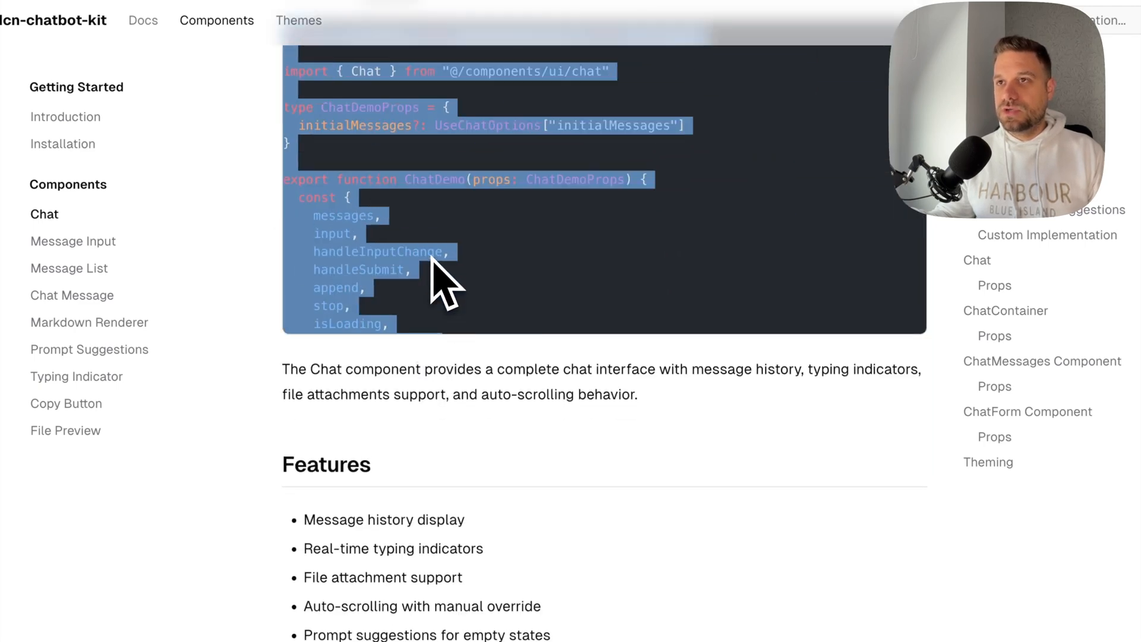
pyautogui.scroll(-3)
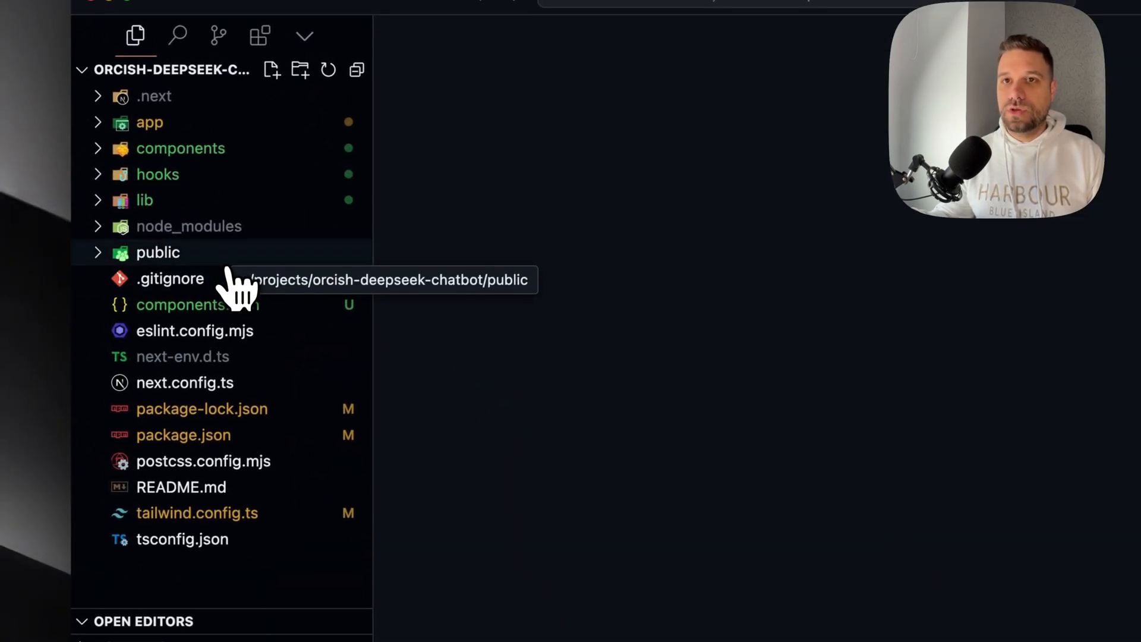
# Add chat-demo.tsx inside the components folder and paste the demo code
pyautogui.rightClick(181, 148)
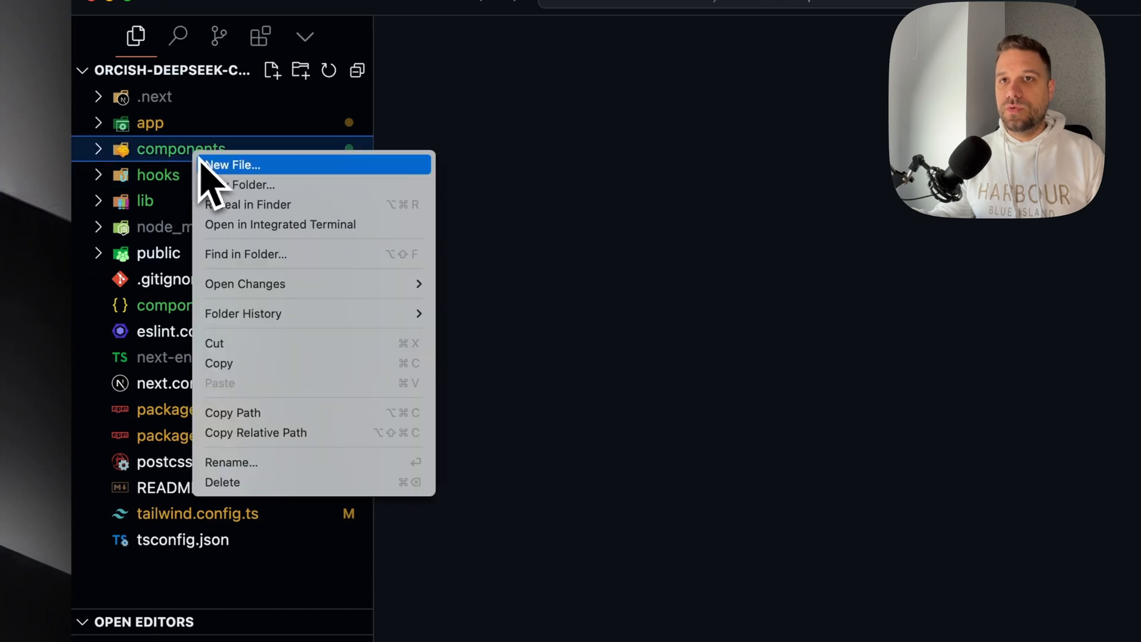
pyautogui.click(231, 164)
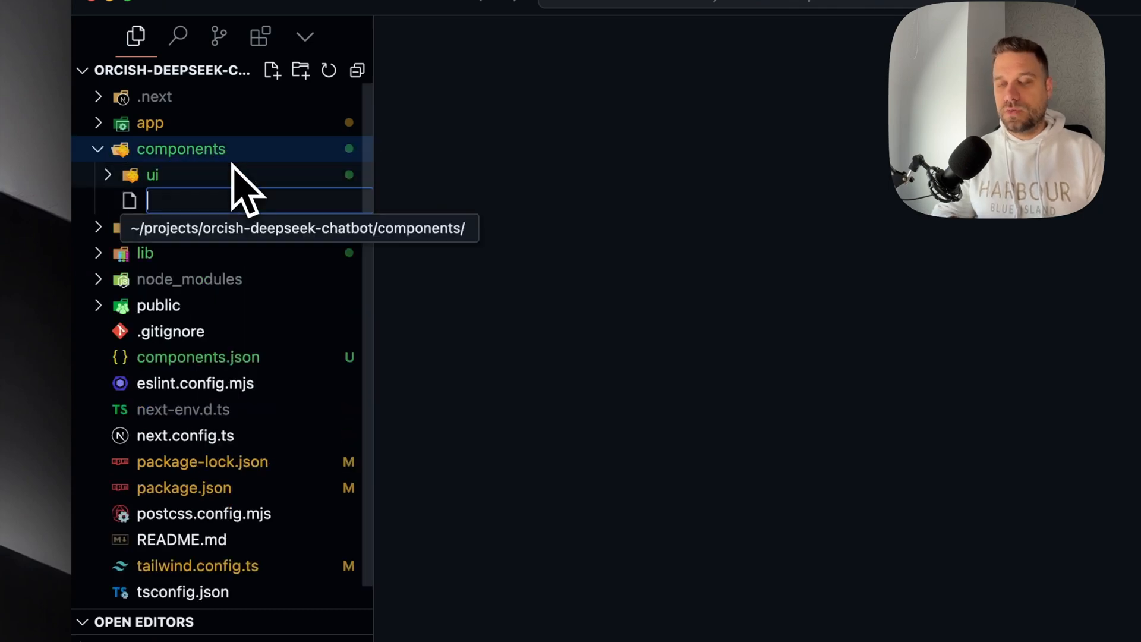
pyautogui.write('chat-demo.tsx')
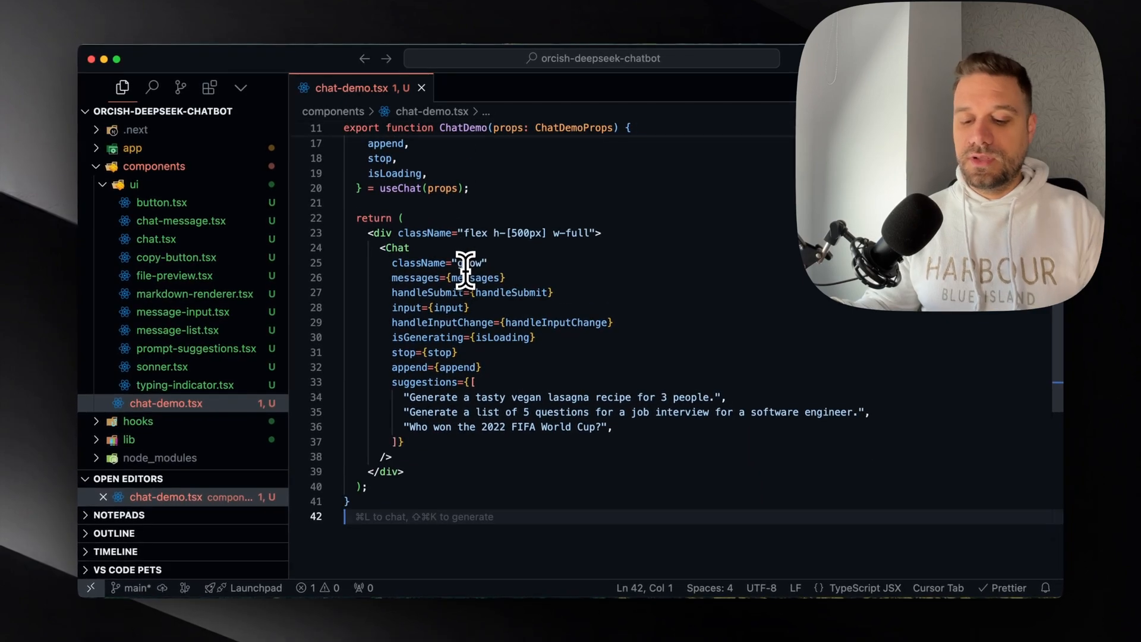
# Replace app/page.tsx with an import of ChatDemo that Home returns as <ChatDemo />
pyautogui.click(150, 221)
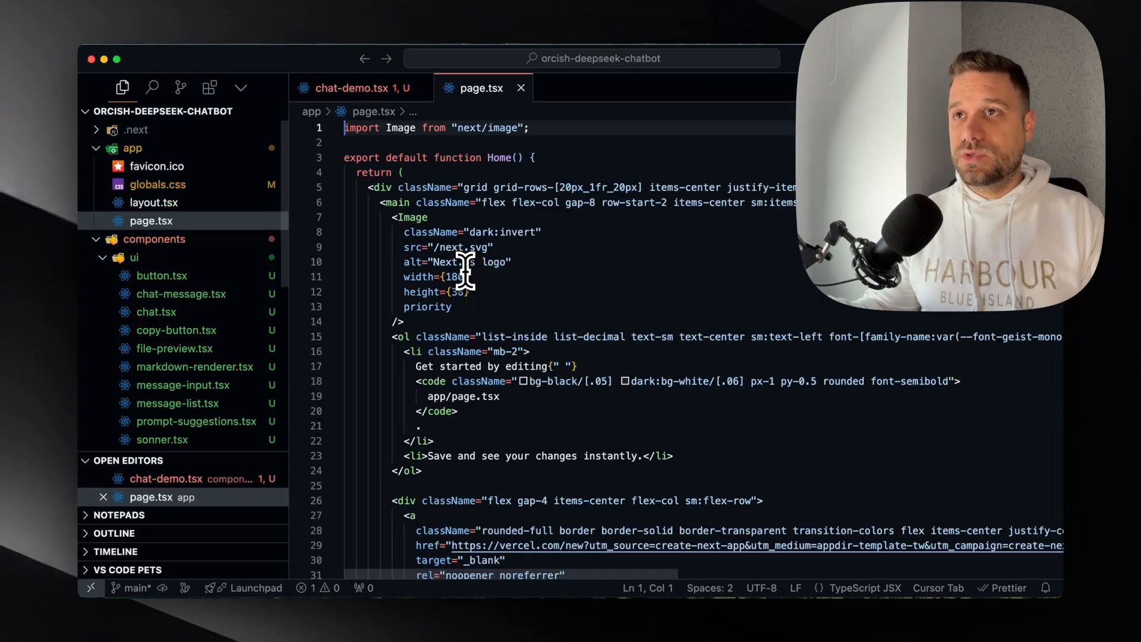
pyautogui.write('import ChatDemo from "@/components/chat-demo";')
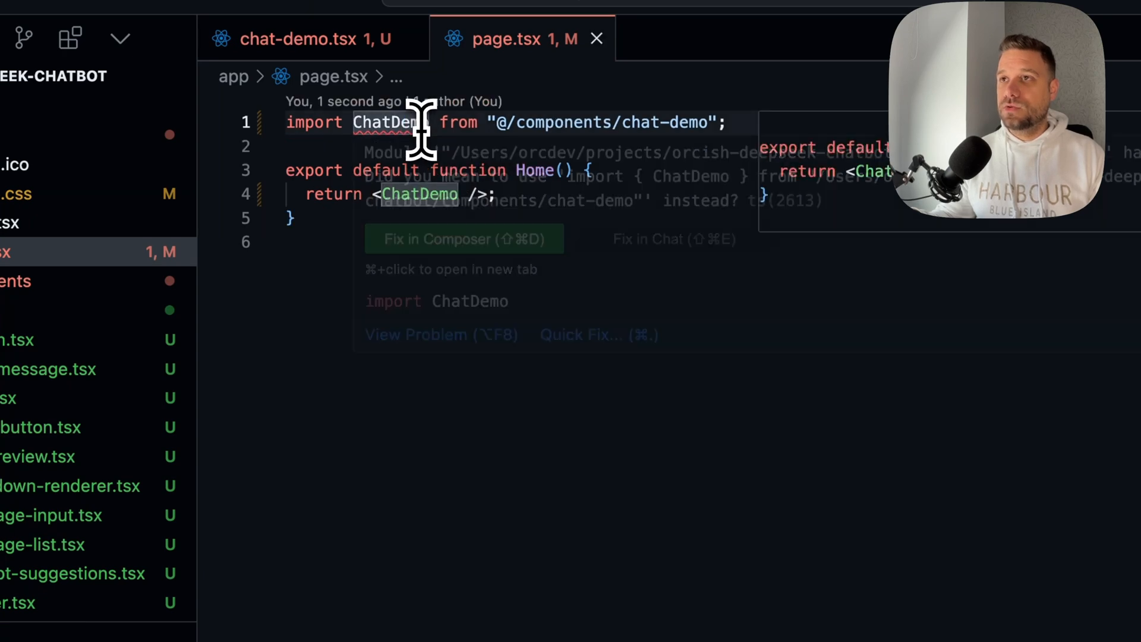
pyautogui.click(464, 239)
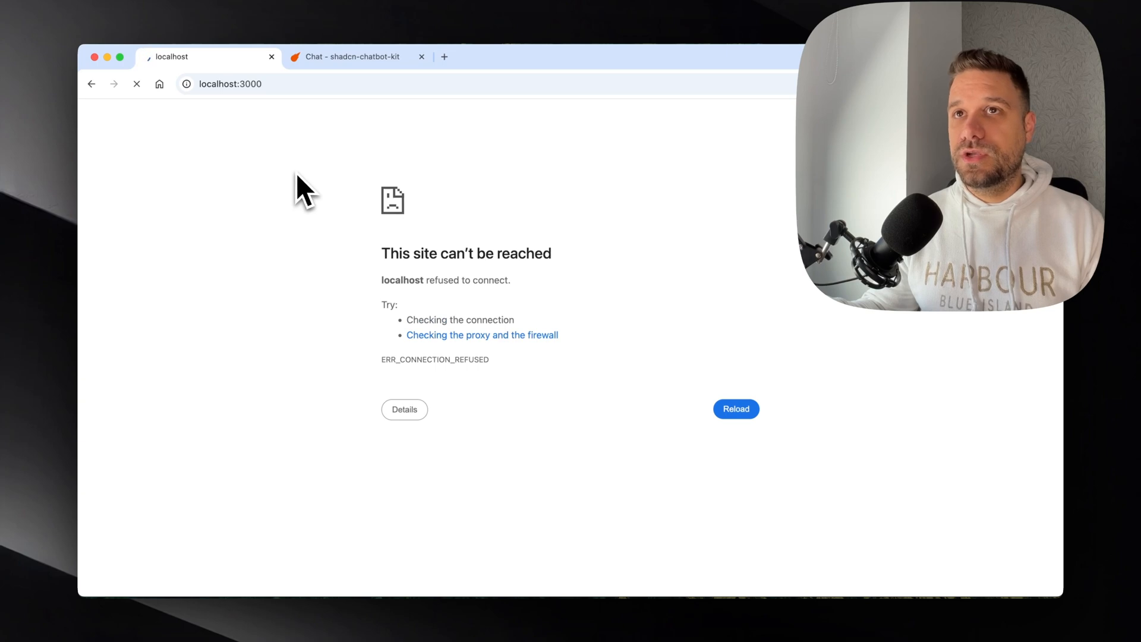
# Reload the localhost:3000 tab to show the chat interface
pyautogui.click(735, 409)
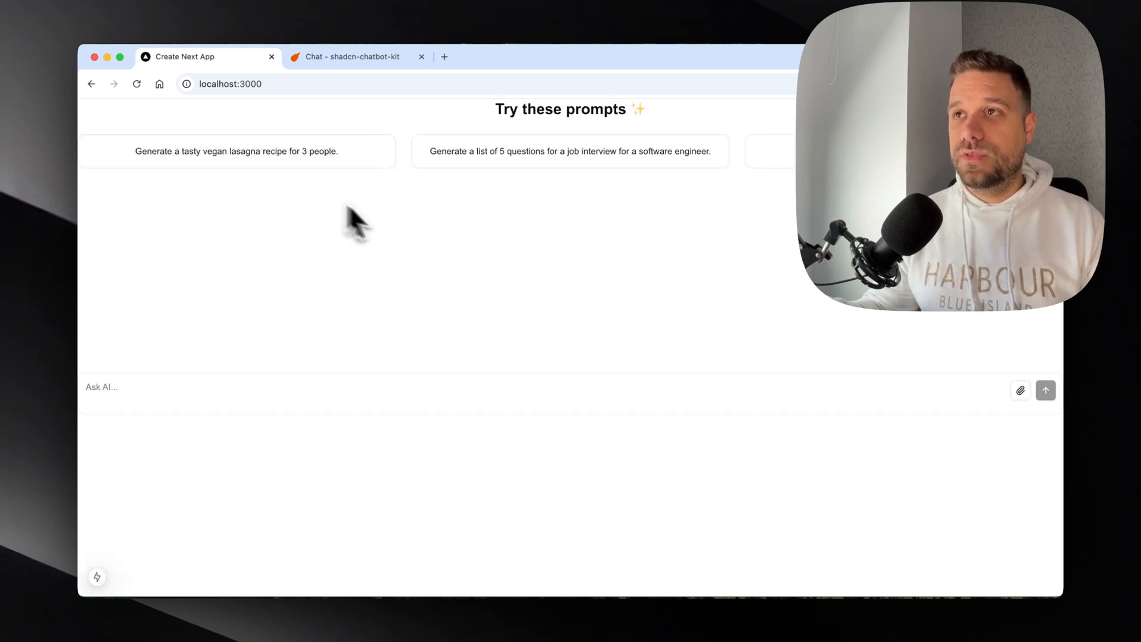
pyautogui.moveTo(589, 513)
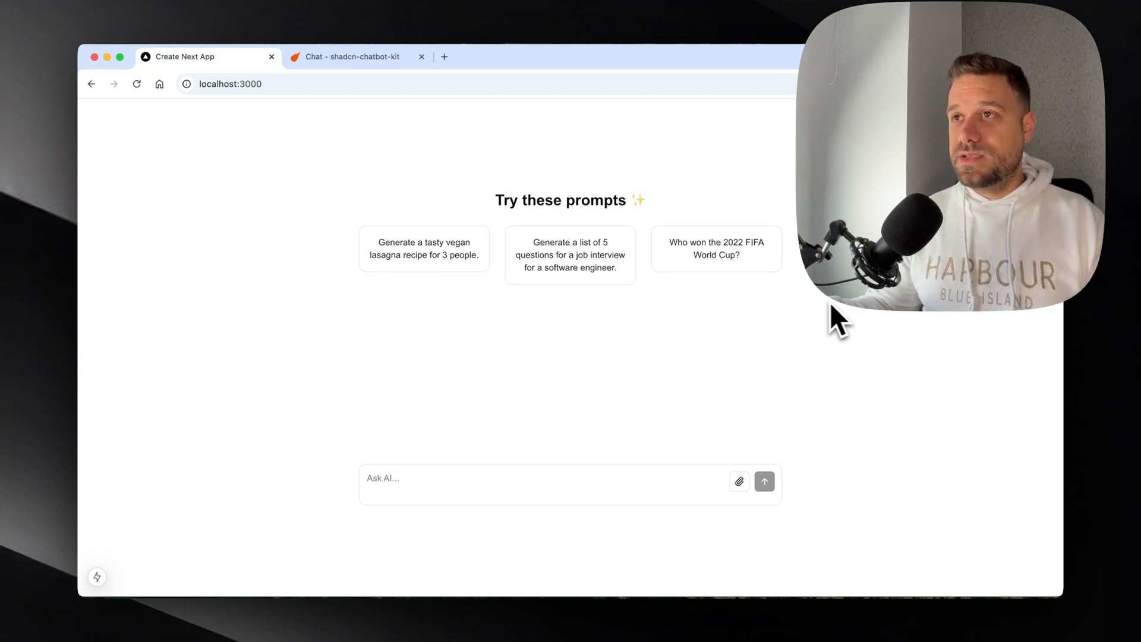
pyautogui.moveTo(777, 338)
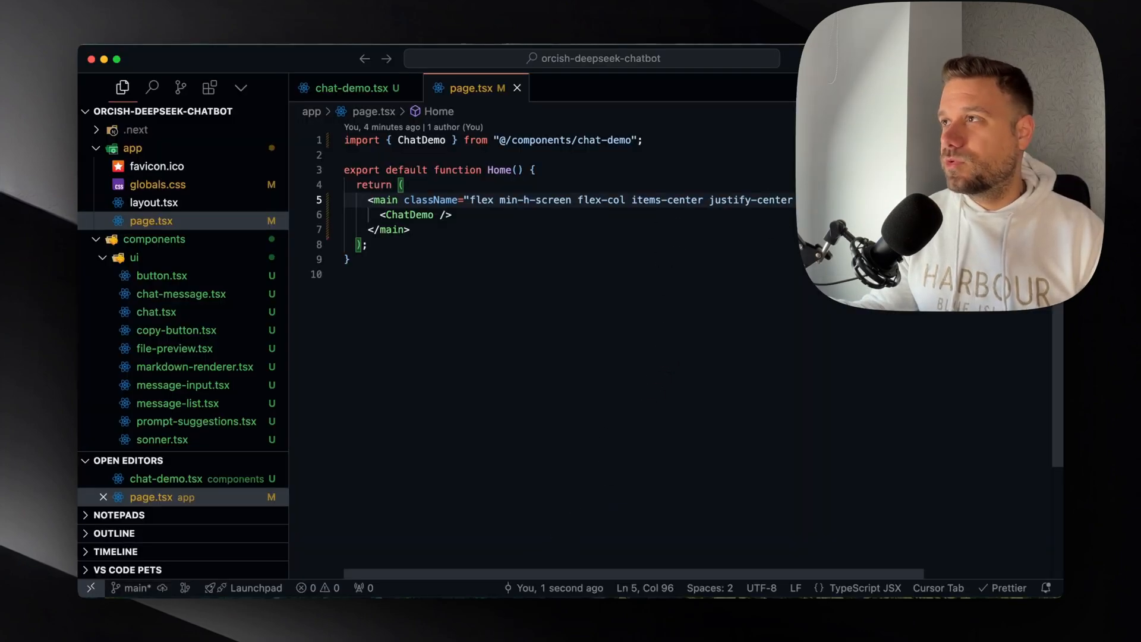
# Give the ChatDemo wrapper classes max-w-2xl, mx-auto, border, rounded-md and p-4
pyautogui.write('max-w-2xl mx-auto bor">')
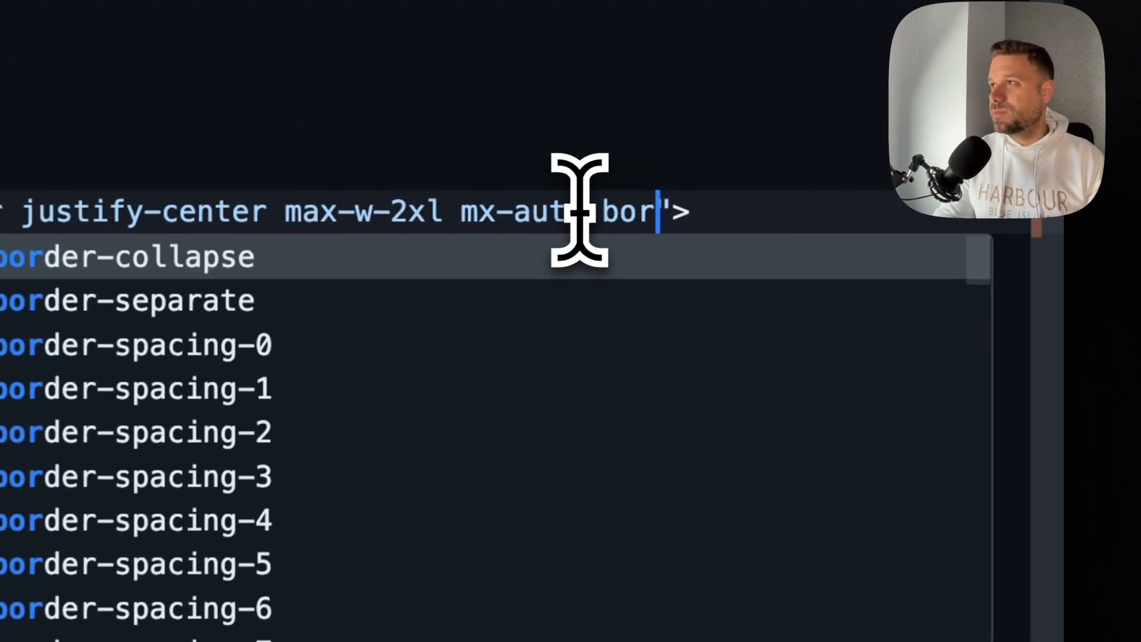
pyautogui.write('rounded-dm')
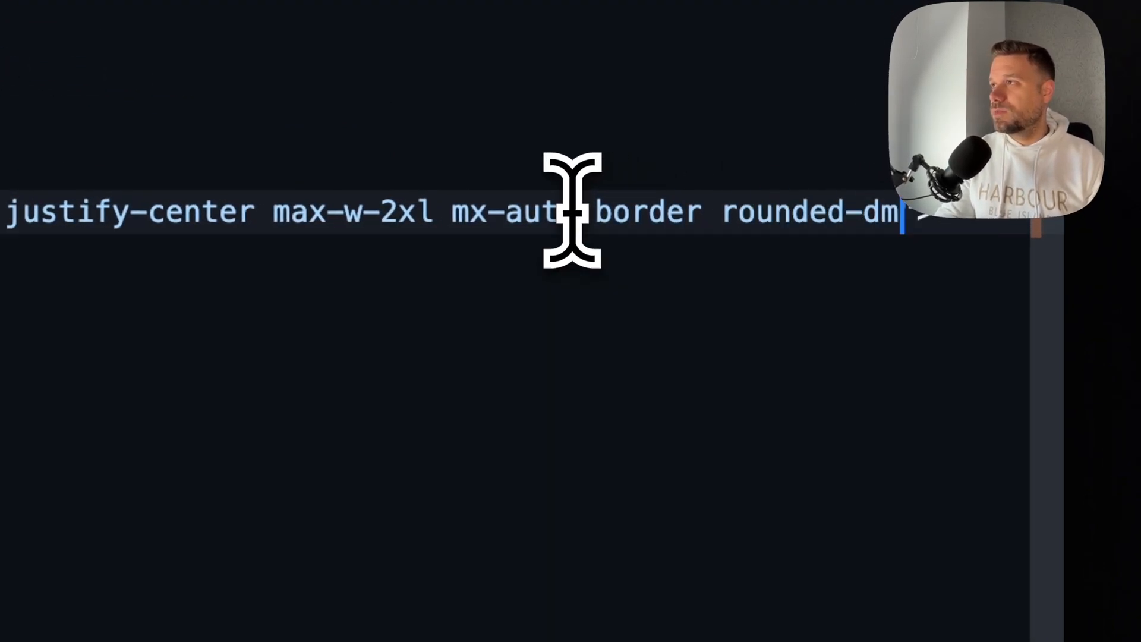
pyautogui.write('p')
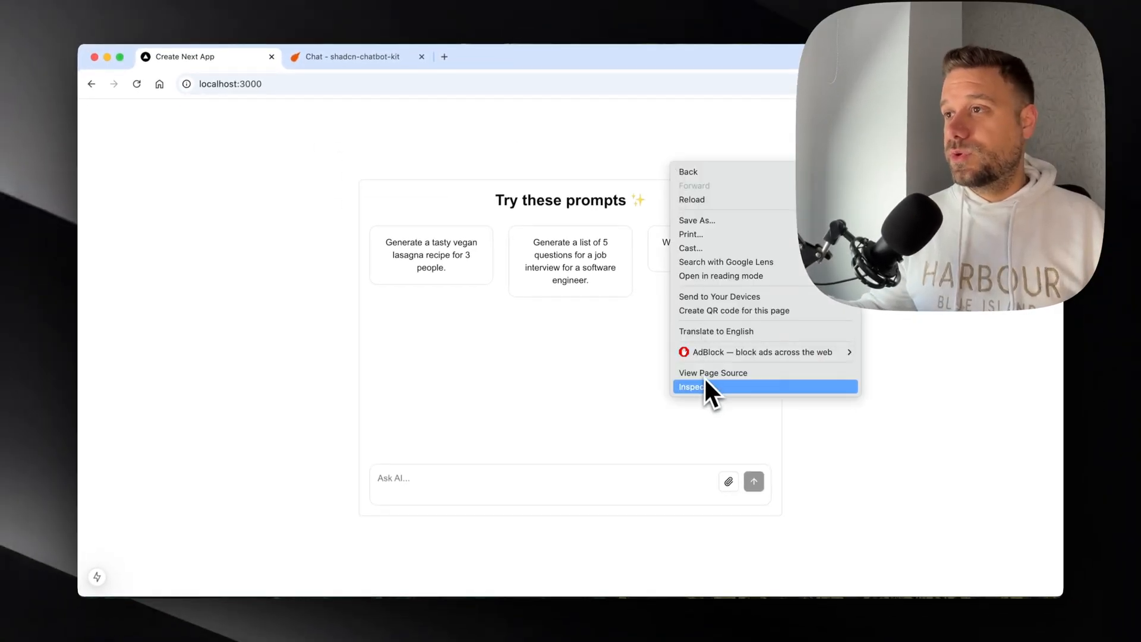
# Open DevTools on the chat page and send the test message "something"
pyautogui.click(692, 386)
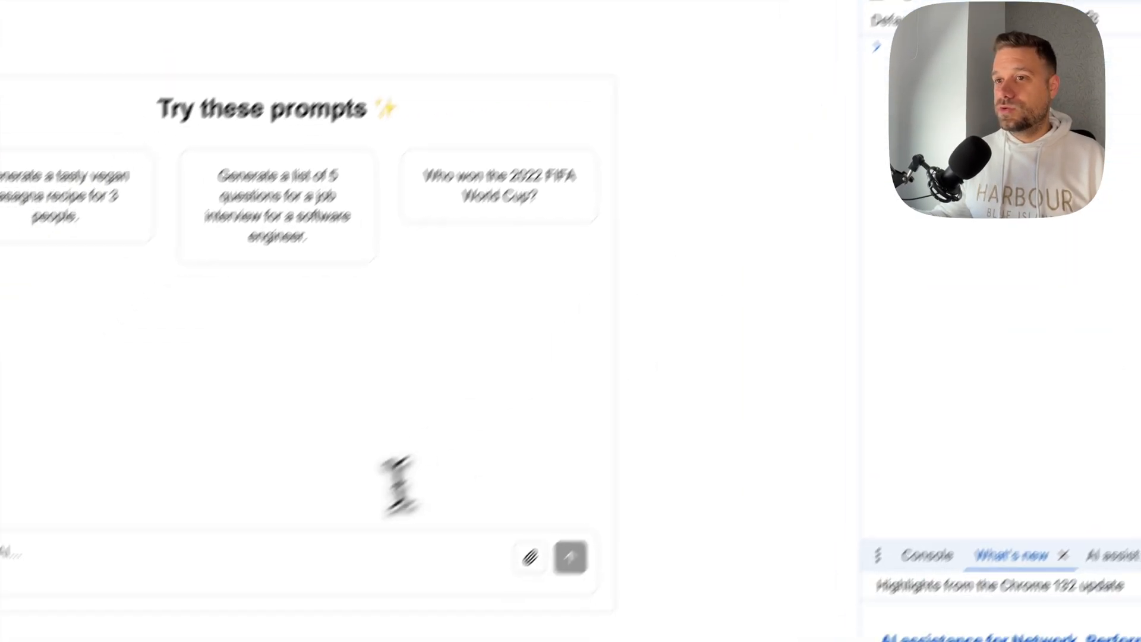
pyautogui.write('some')
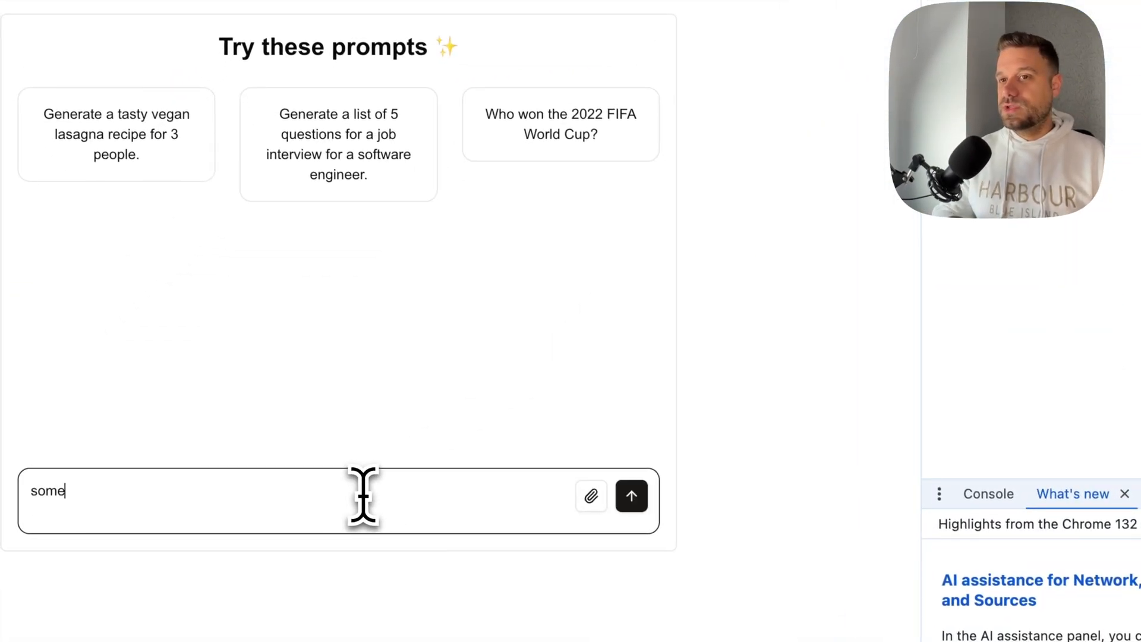
pyautogui.click(630, 496)
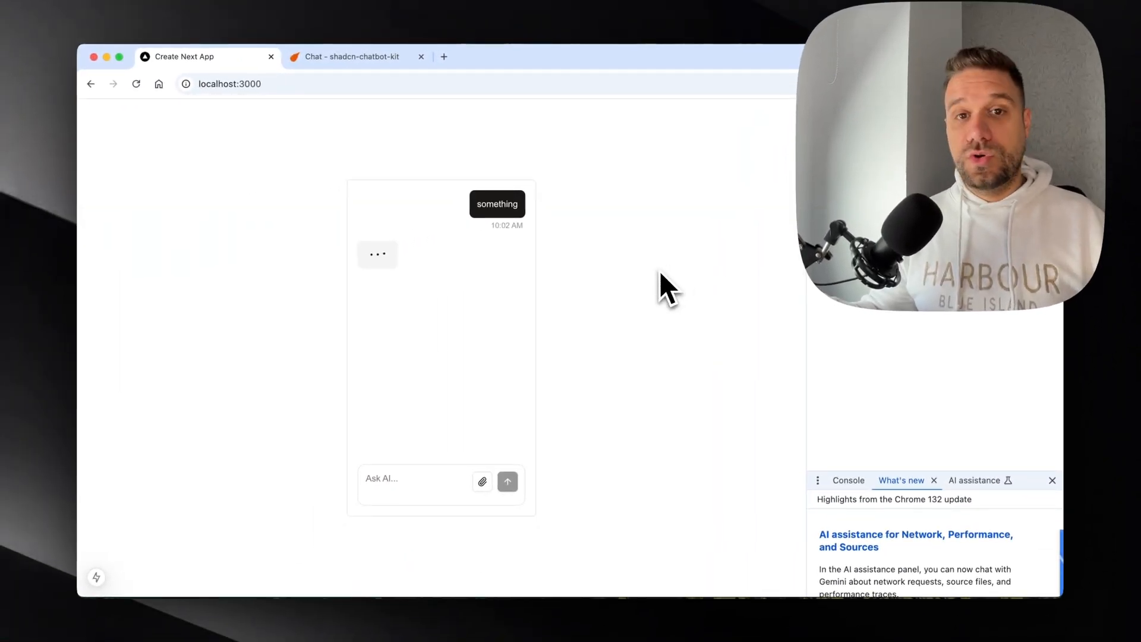
pyautogui.moveTo(604, 243)
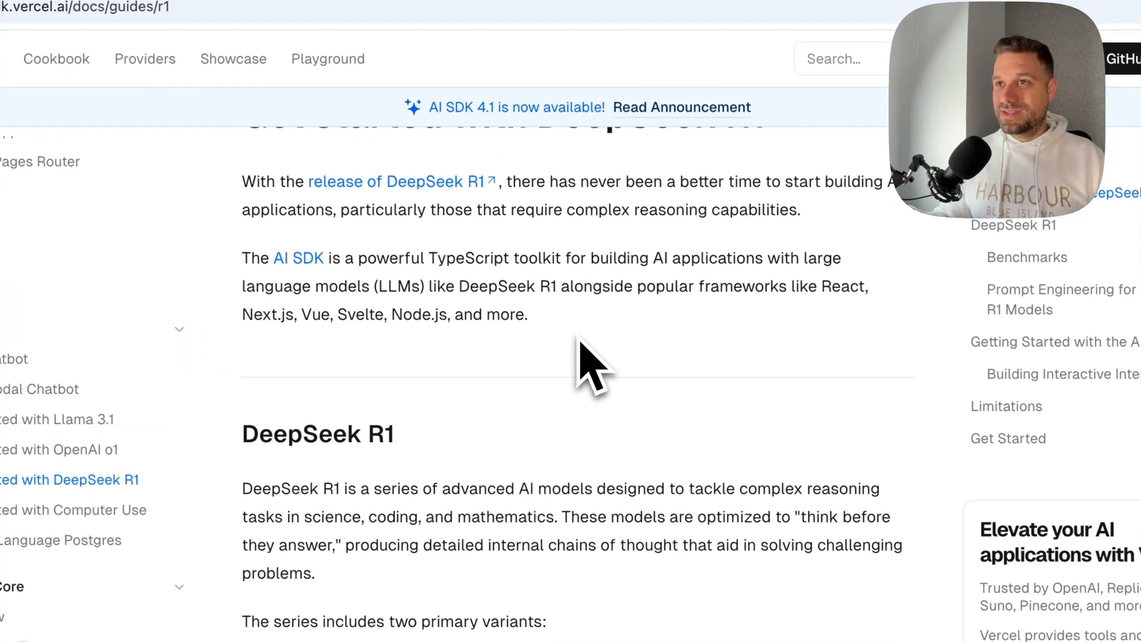
# Scroll through the AI SDK DeepSeek R1 guide's Getting Started section
pyautogui.scroll(-3)
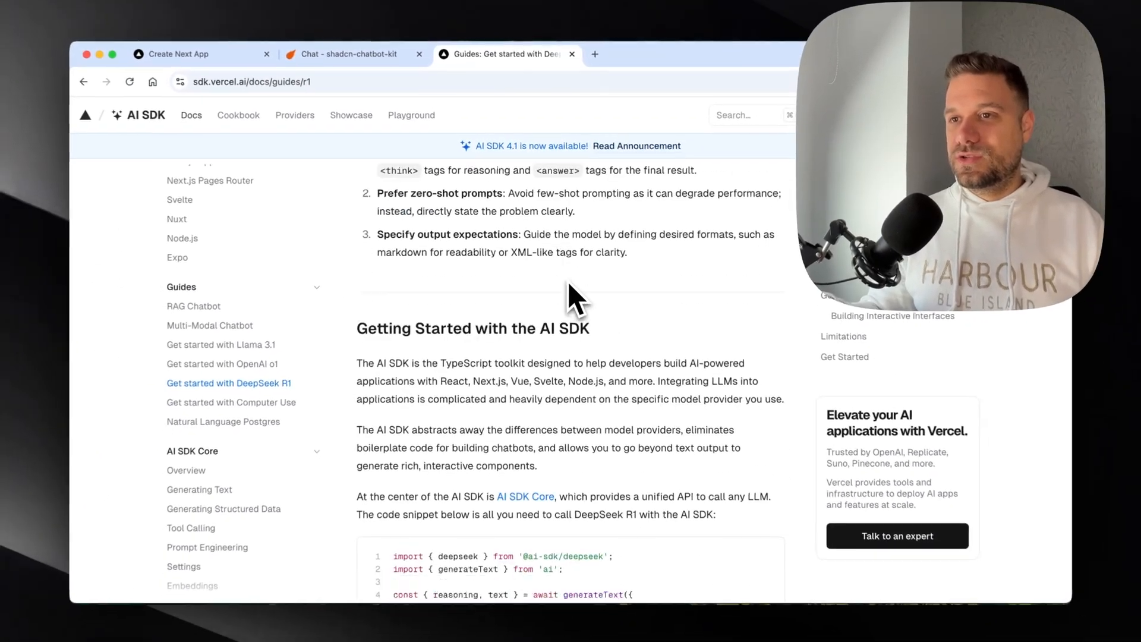
pyautogui.scroll(-3)
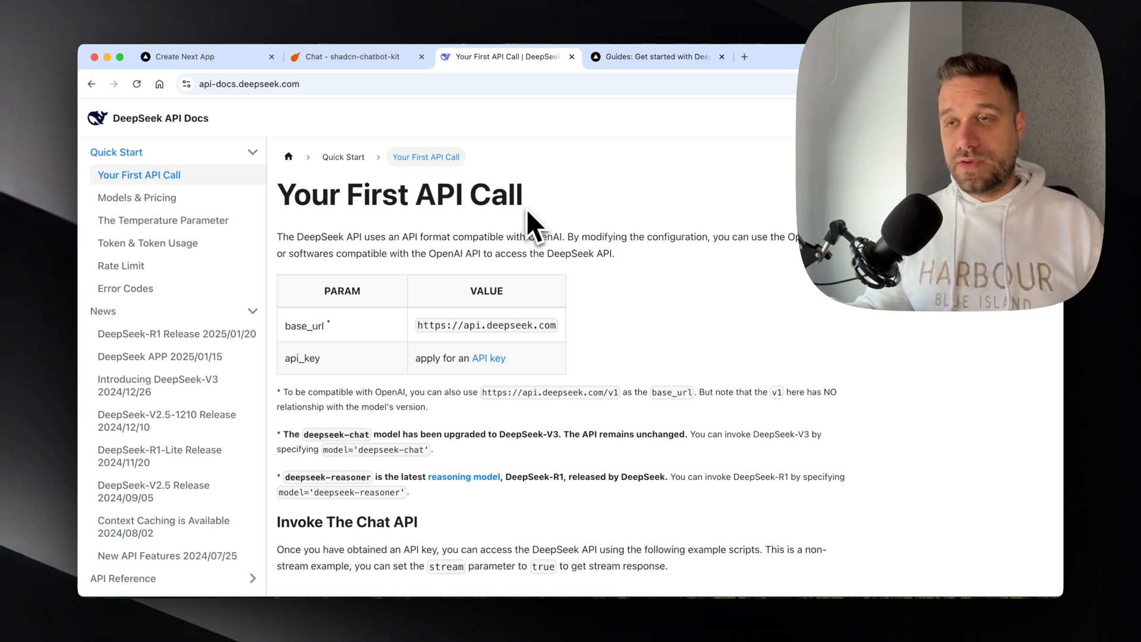
pyautogui.moveTo(466, 113)
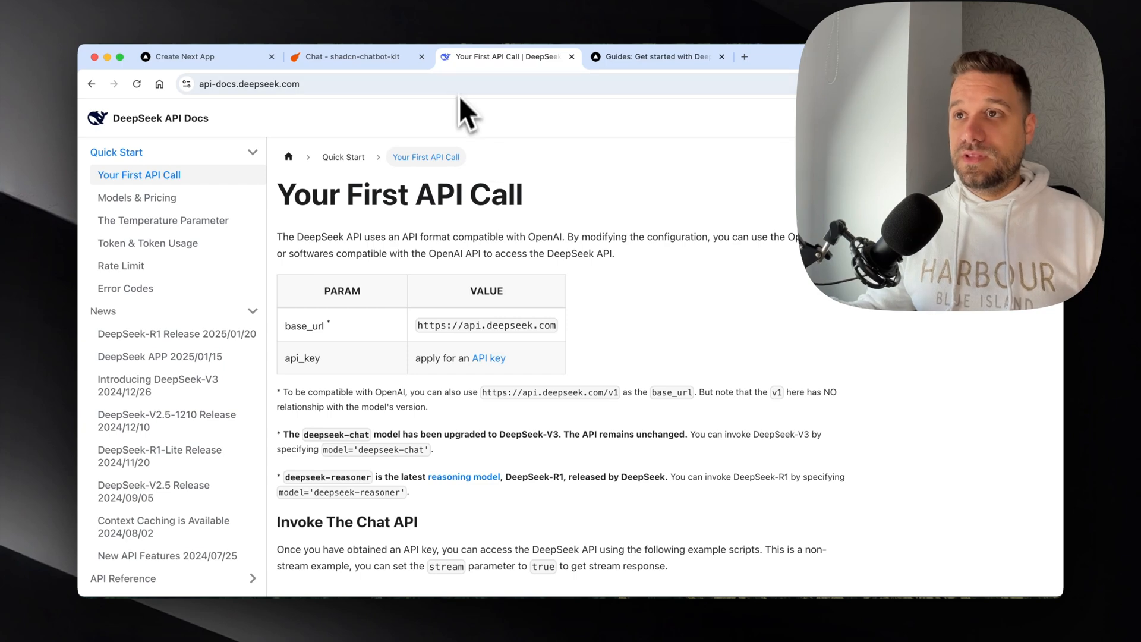
pyautogui.moveTo(456, 232)
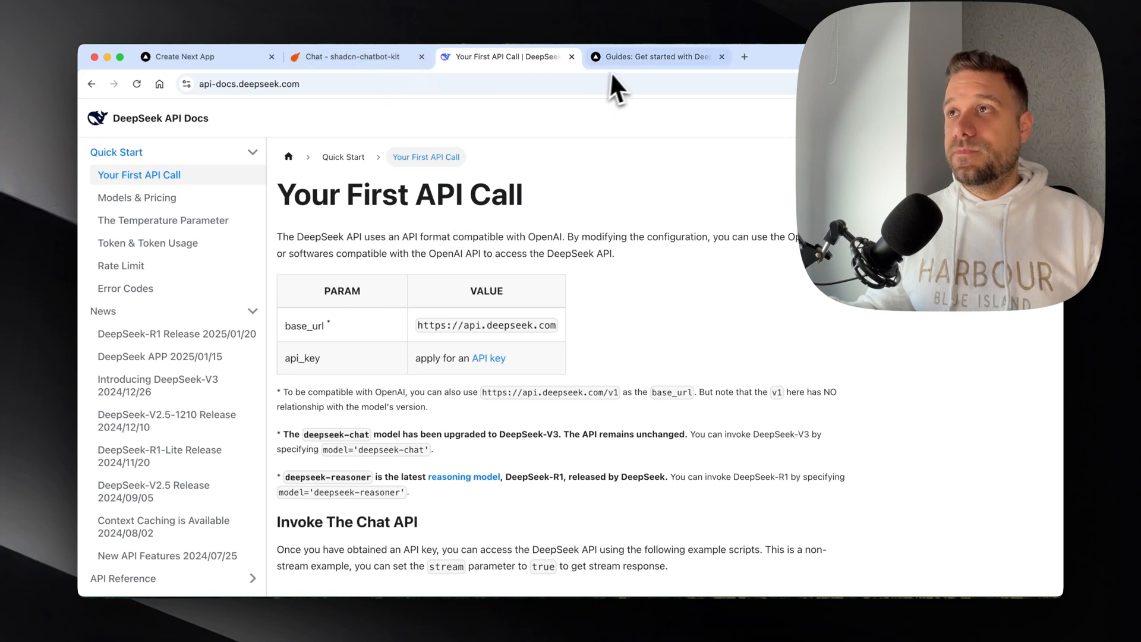
# Switch back to the 'Guides: Get started with DeepSeek R1' tab from DeepSeek's API docs
pyautogui.click(655, 57)
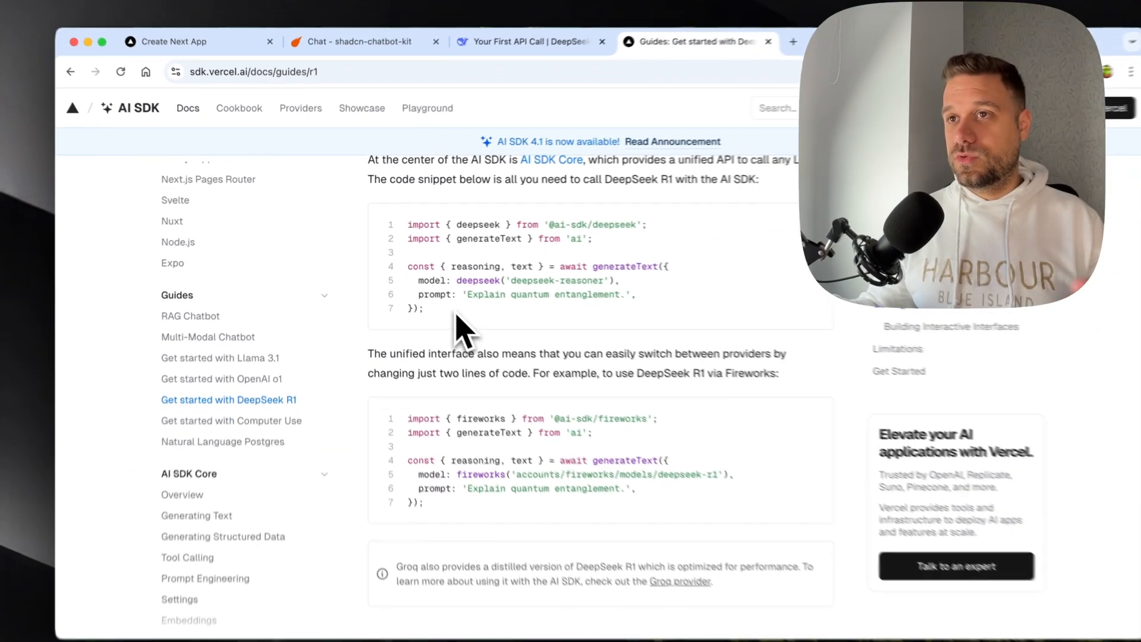
# Scroll the R1 guide to the app/api/chat/route.ts code block and select its file path
pyautogui.scroll(-3)
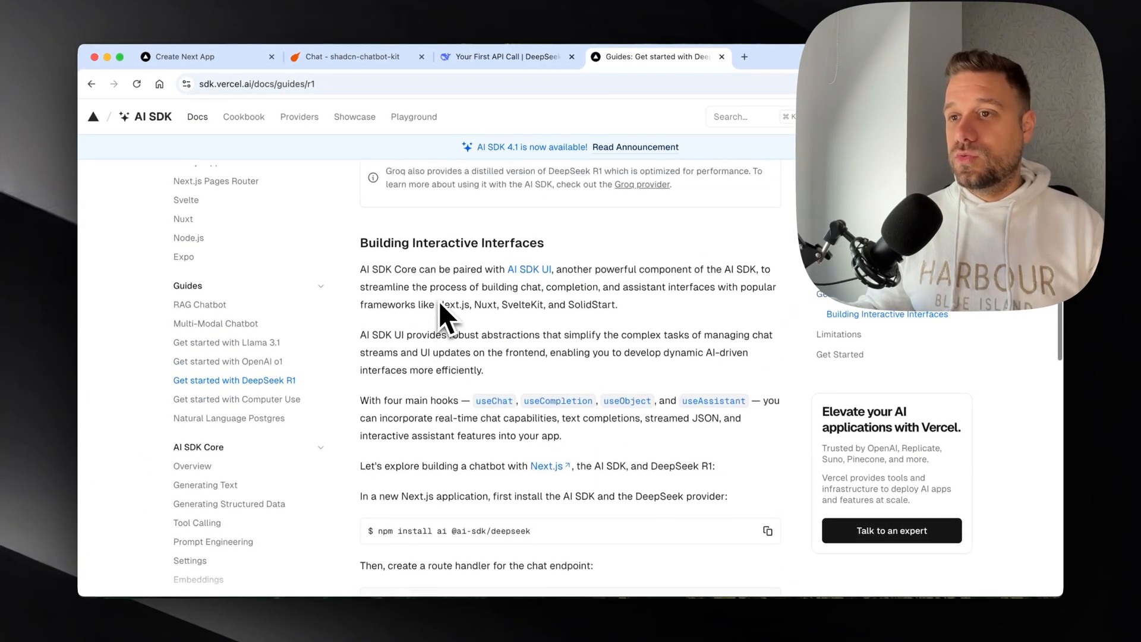
pyautogui.scroll(-3)
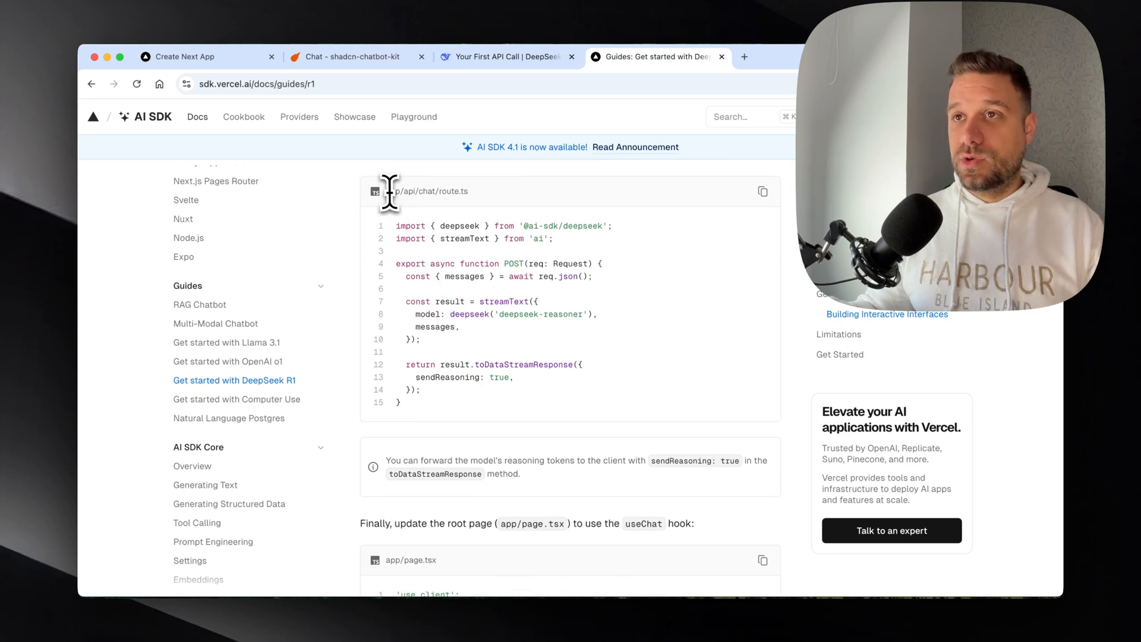
pyautogui.doubleClick(427, 191)
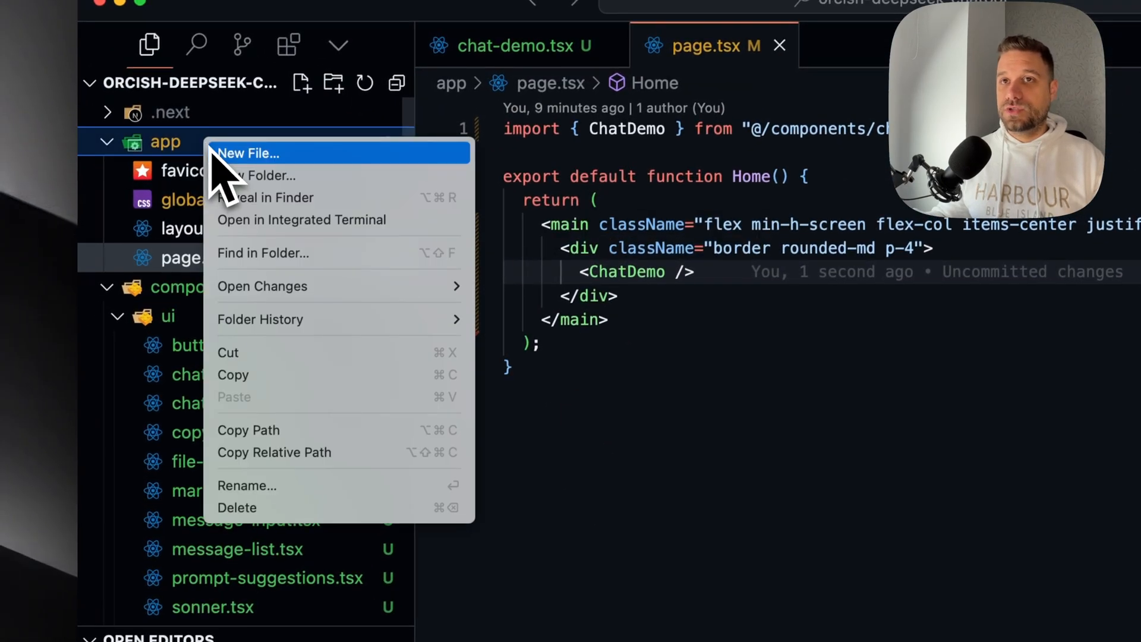
# Create app/api/chat/route.ts in Cursor's Explorer
pyautogui.click(249, 153)
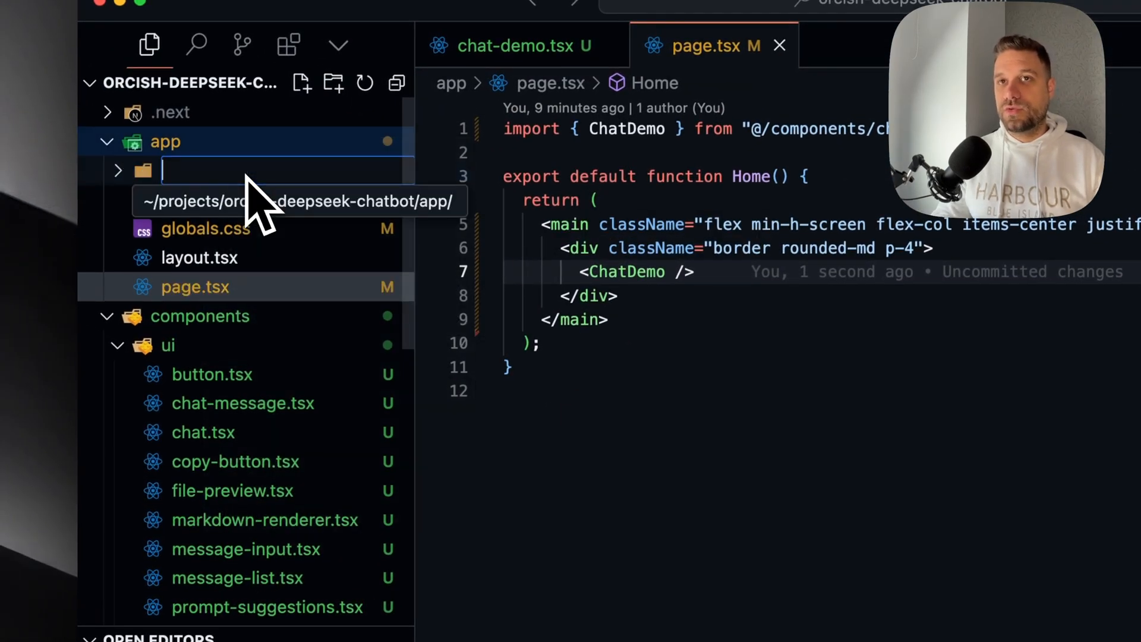
pyautogui.rightClick(173, 170)
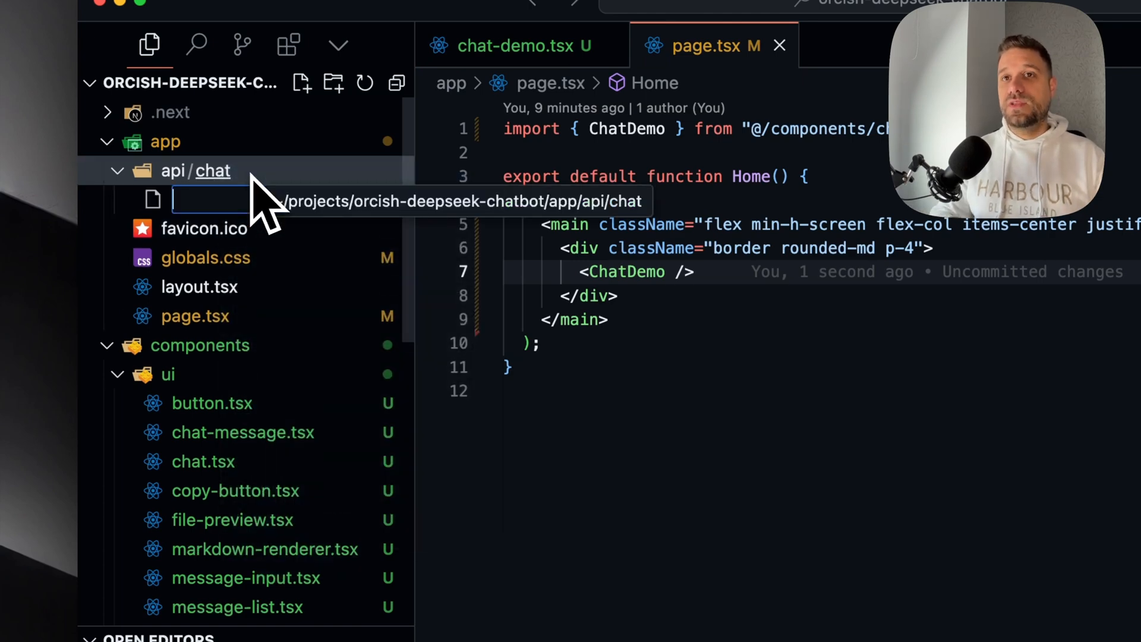
pyautogui.write('route.ts')
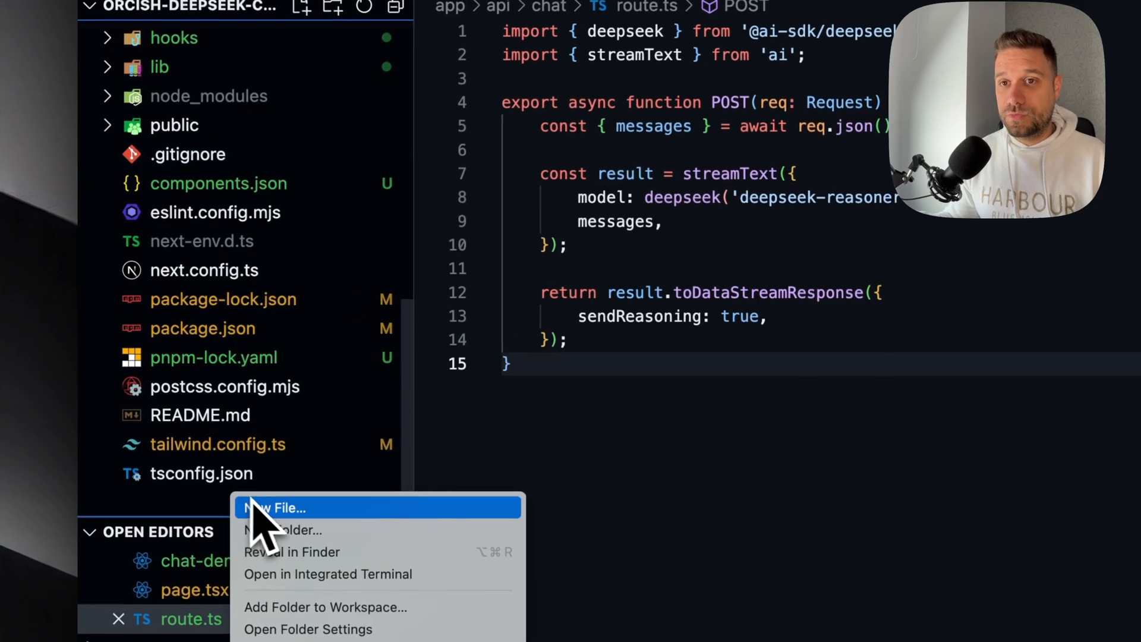
# Create a root .env file containing 'DEEPSEEK_API_KEY='
pyautogui.click(275, 507)
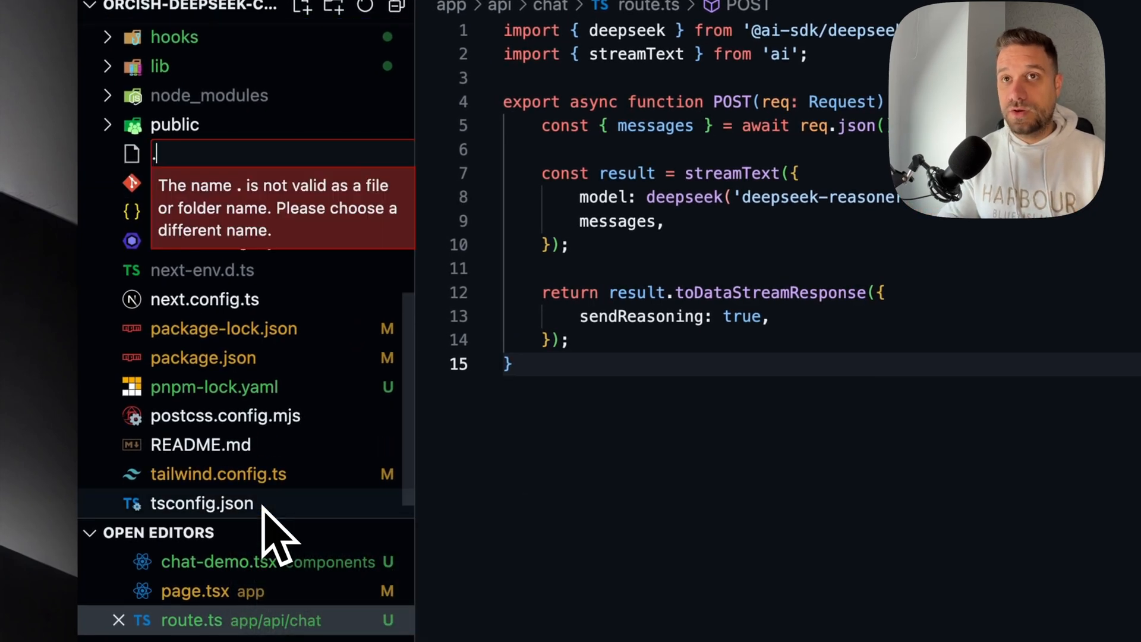
pyautogui.write('.env')
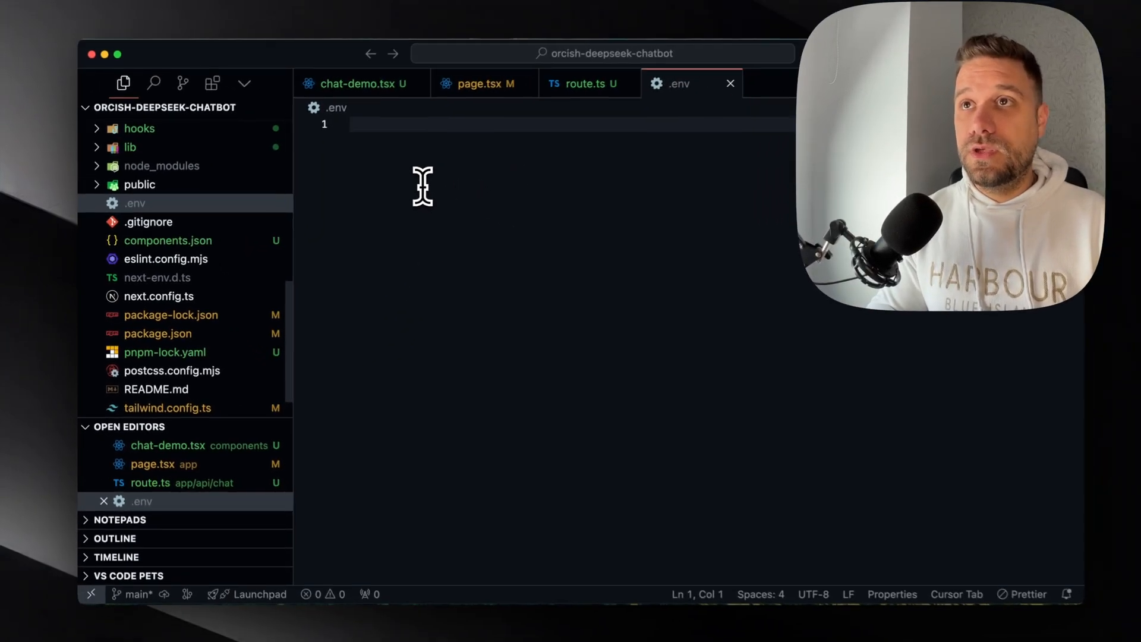
pyautogui.write('DEEPSEEK_API_KEY=')
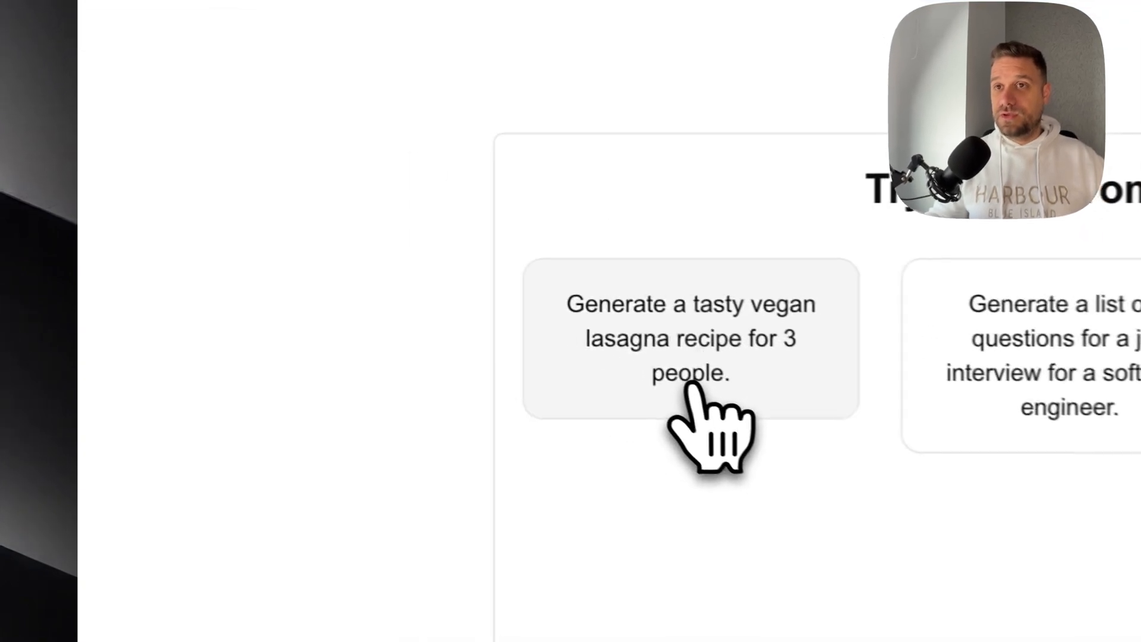
# Send the 'Generate a tasty vegan lasagna recipe for 3 people.' suggestion and scroll the reply
pyautogui.click(690, 339)
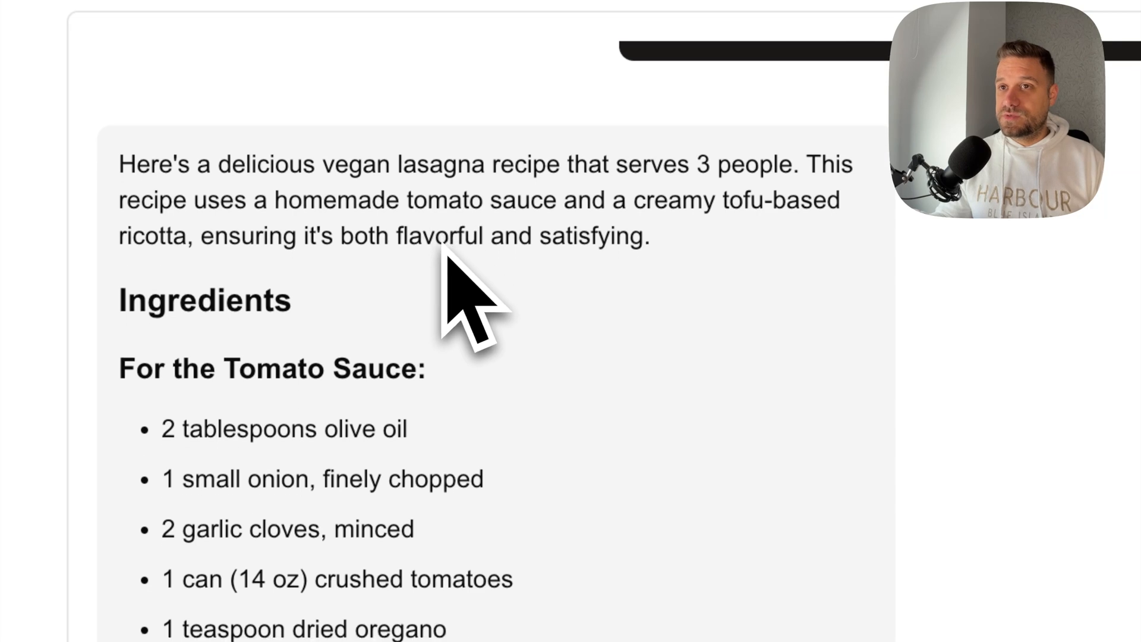
pyautogui.scroll(-3)
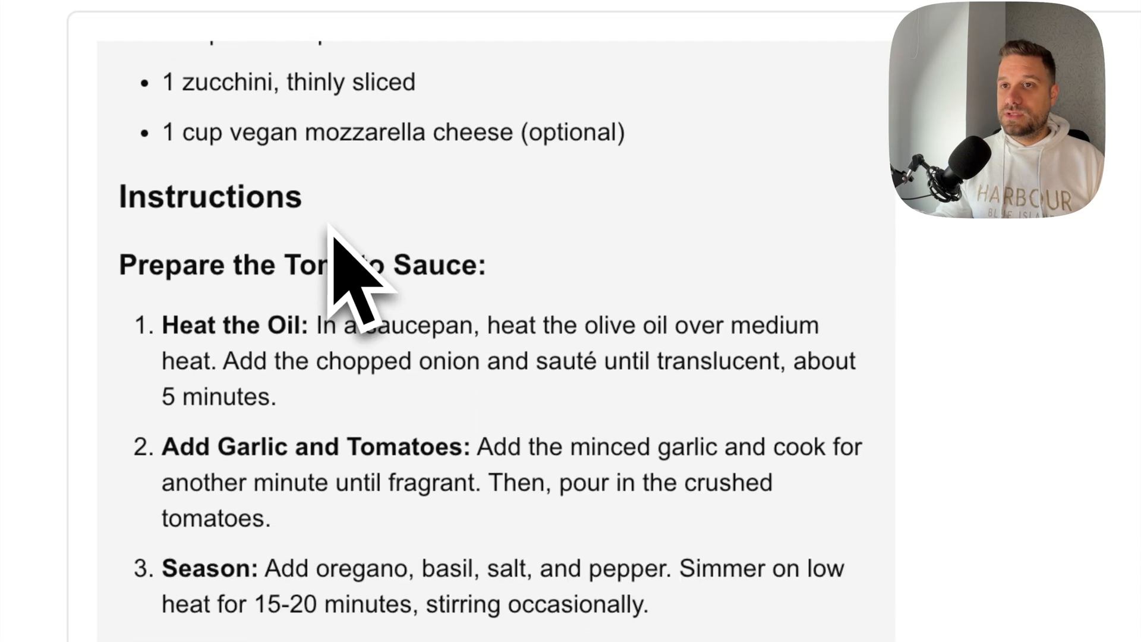
pyautogui.scroll(-3)
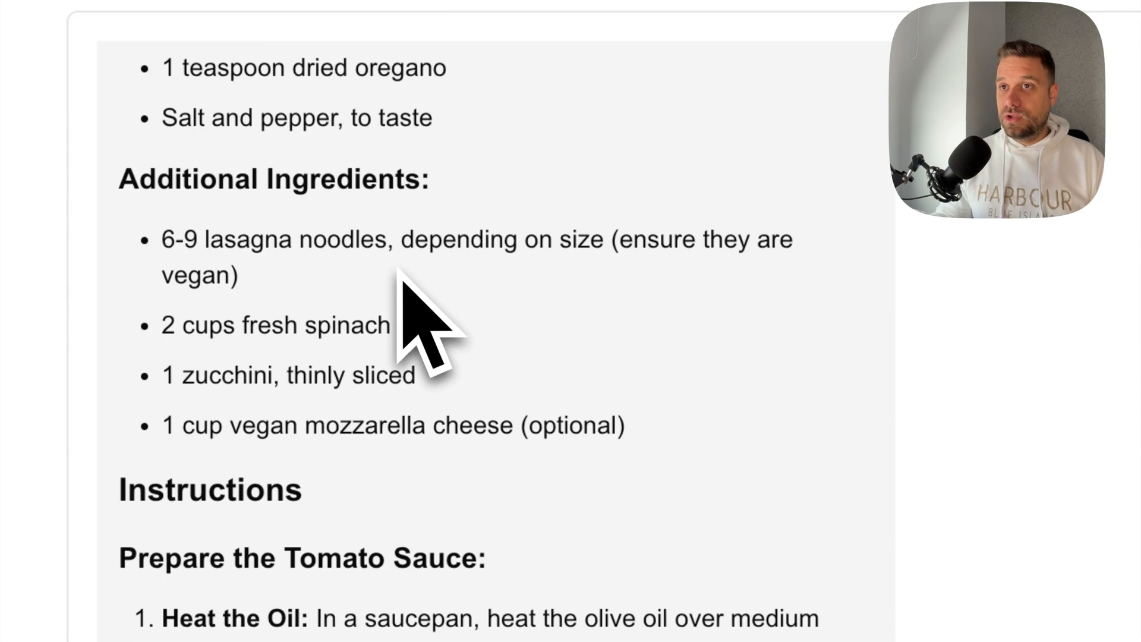
pyautogui.scroll(-3)
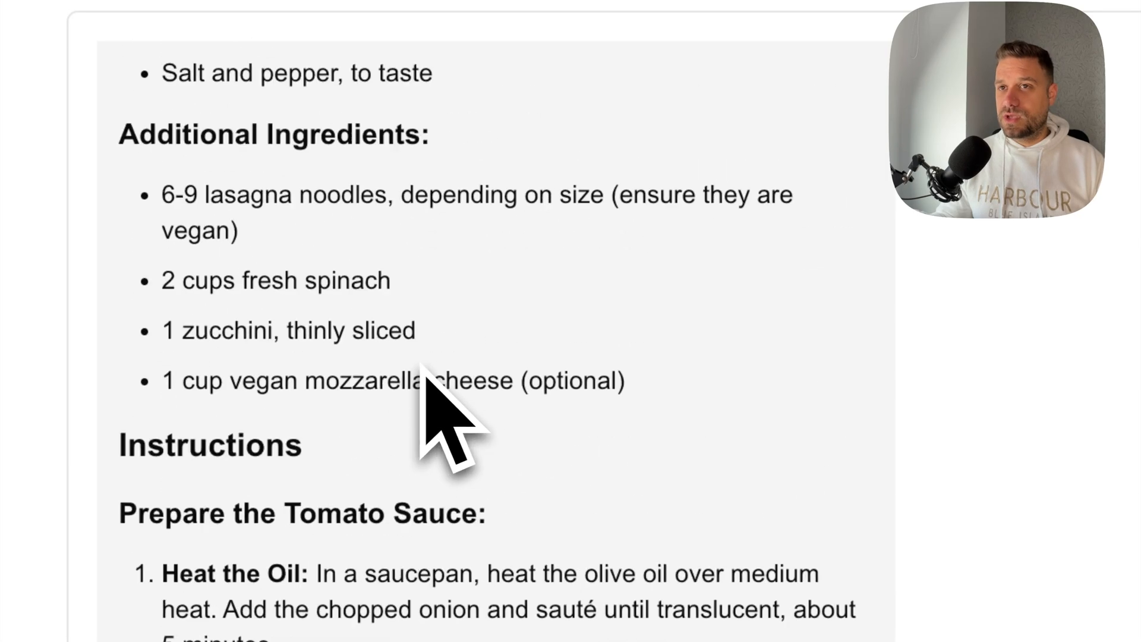